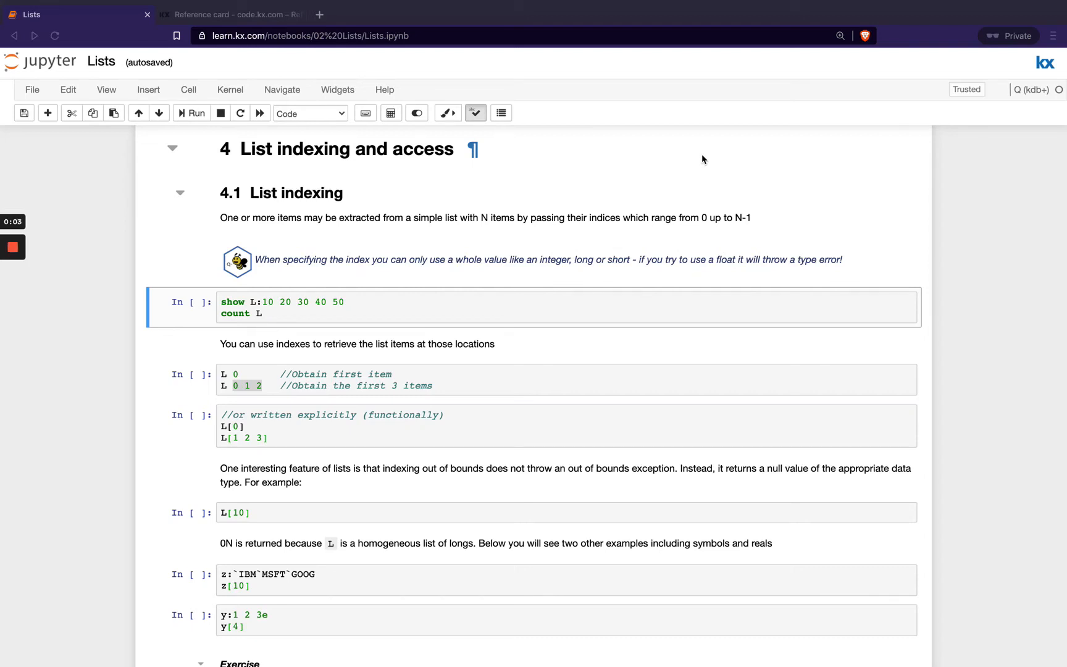
pyautogui.moveTo(578, 194)
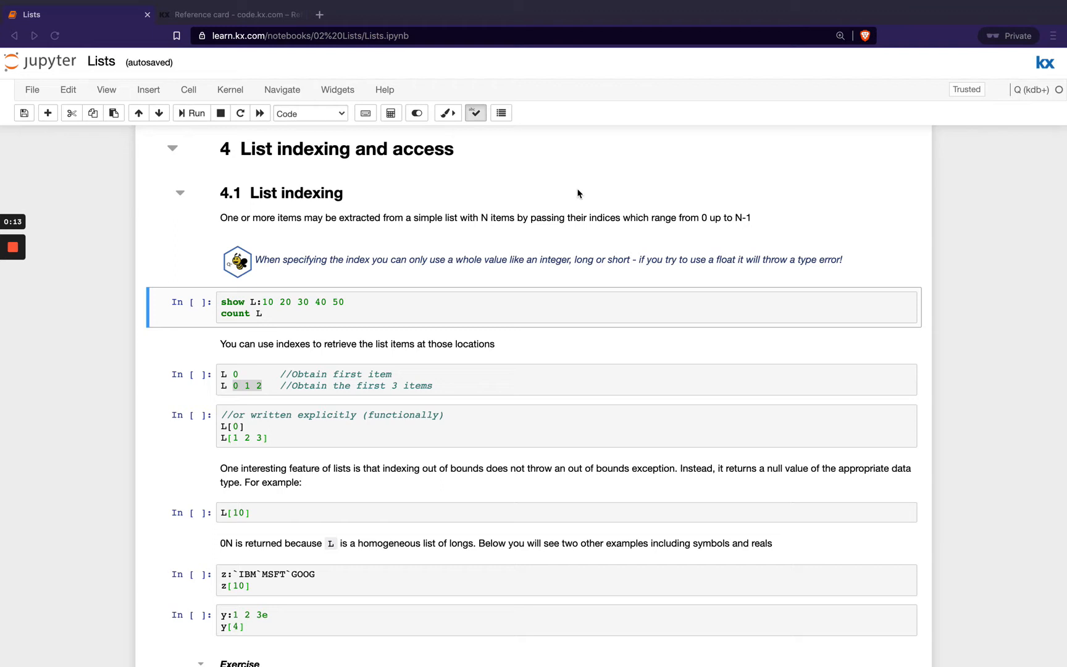
pyautogui.moveTo(283, 311)
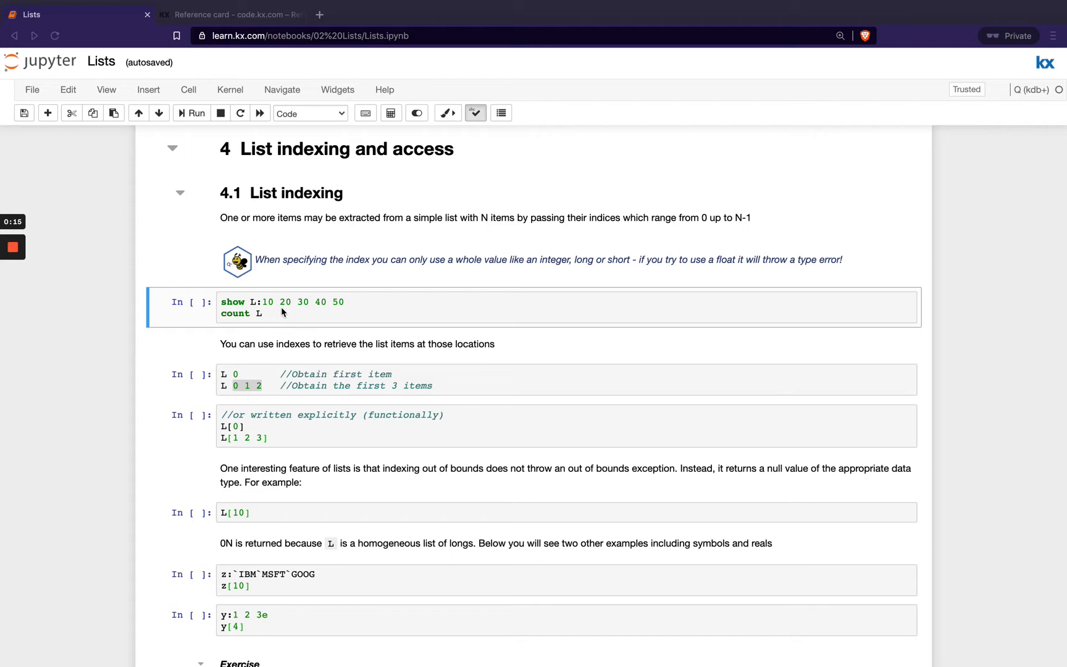
pyautogui.click(265, 312)
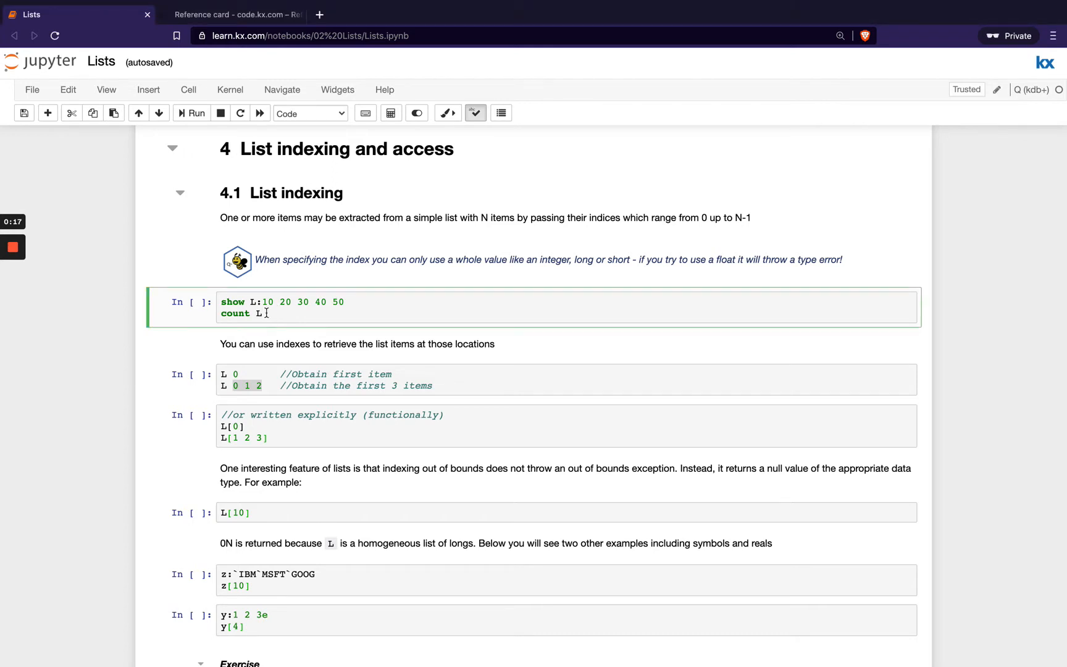
pyautogui.click(195, 112)
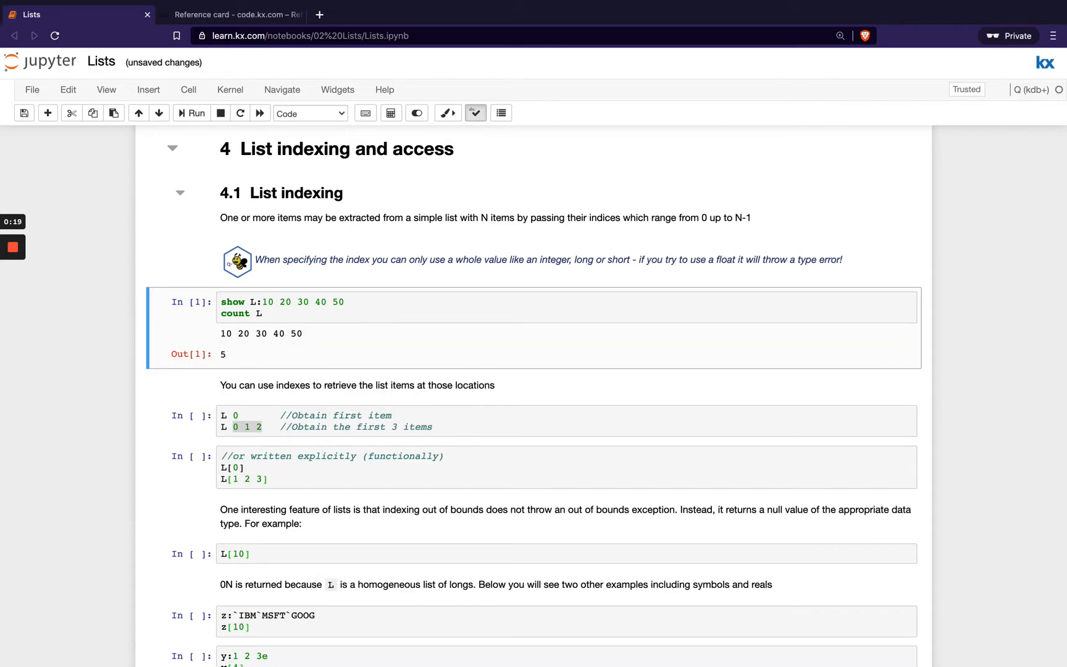
pyautogui.moveTo(234, 357)
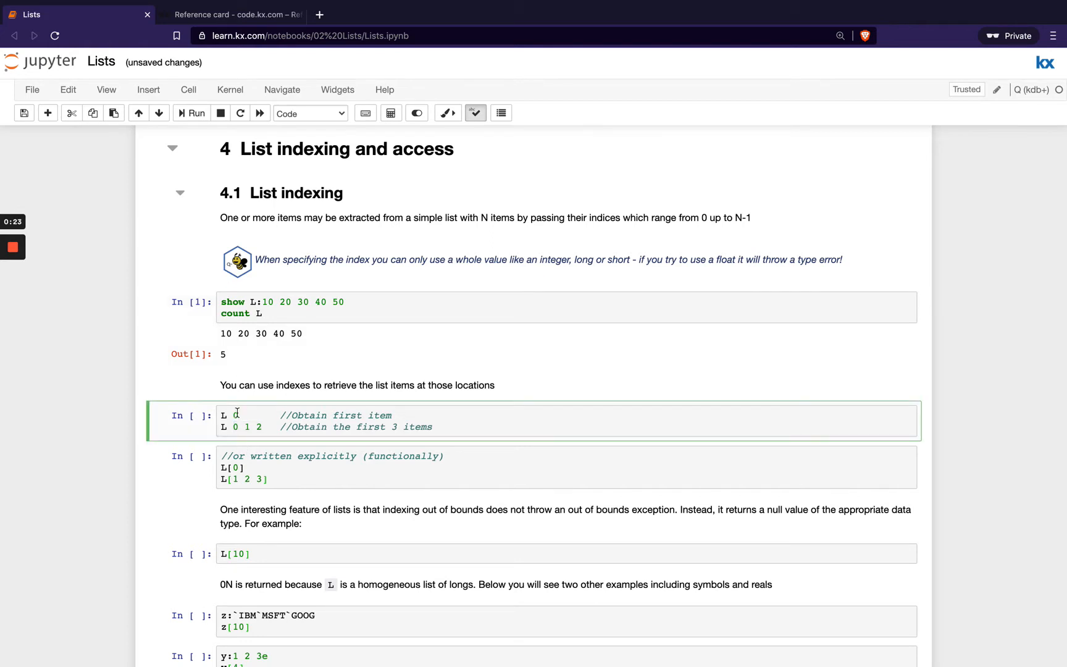
pyautogui.click(197, 112)
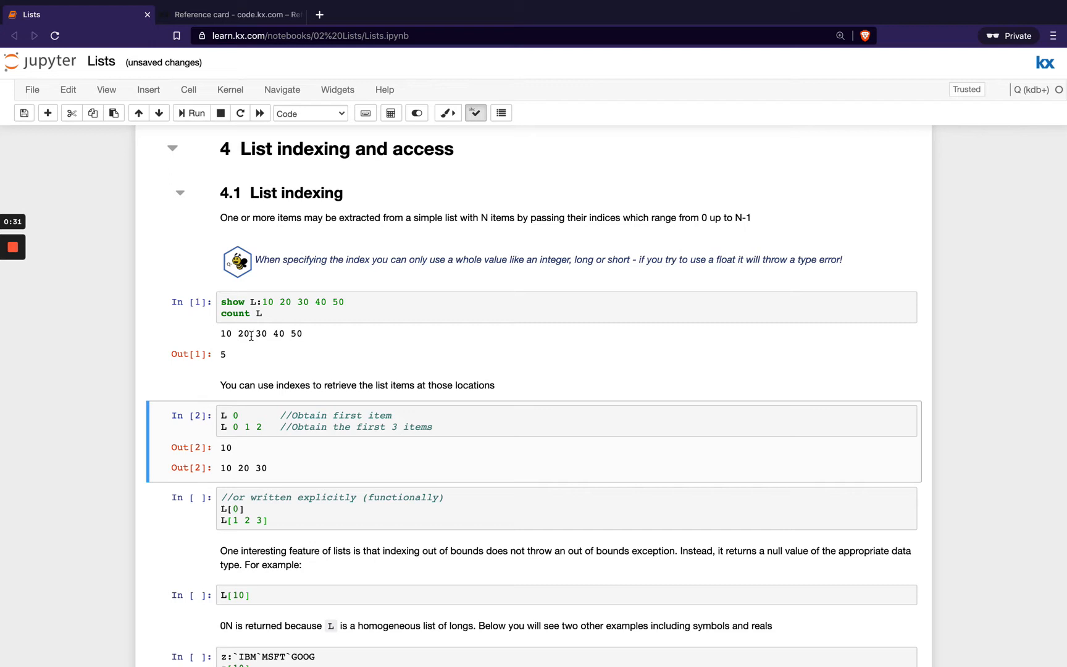
pyautogui.moveTo(222, 451)
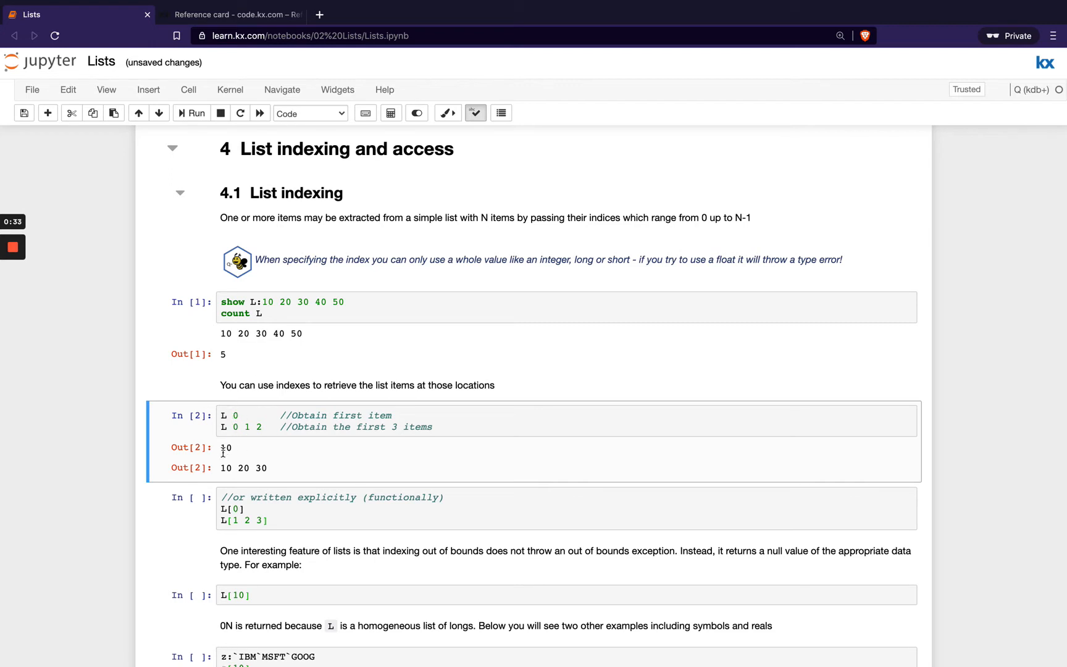
pyautogui.moveTo(264, 278)
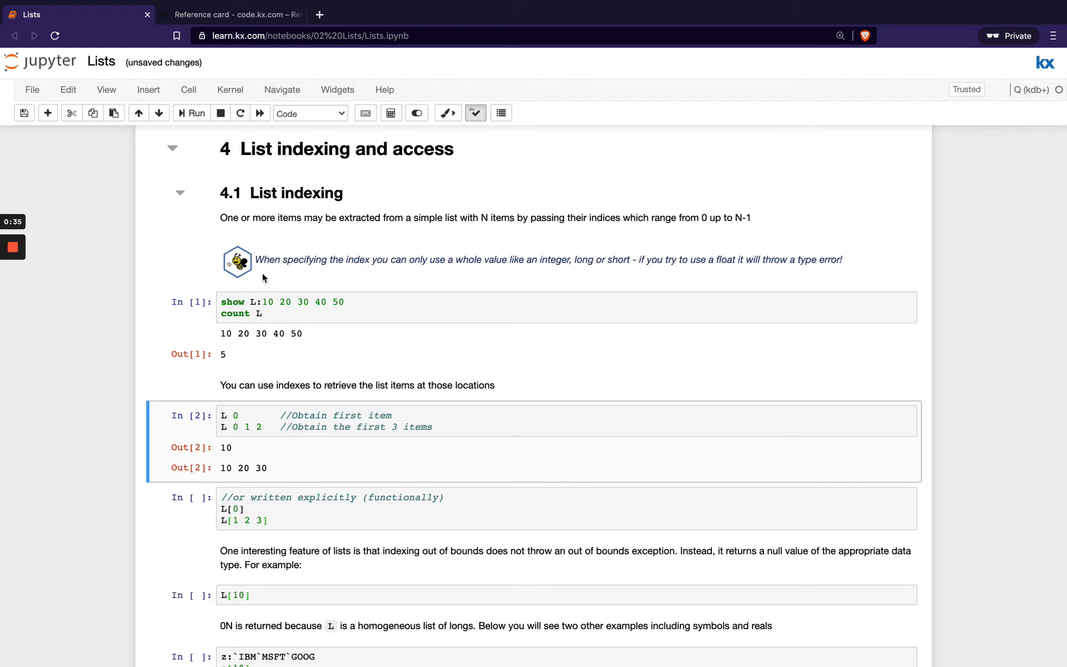
pyautogui.moveTo(389, 270)
pyautogui.write('f')
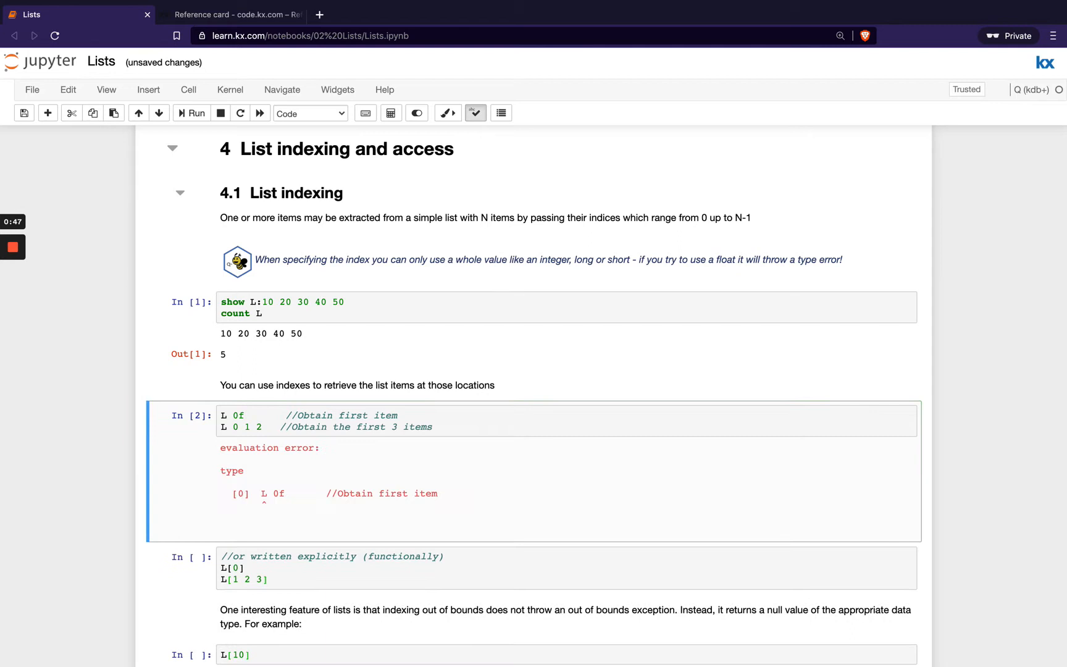
# Fix the indexing cell back from L 0f to L 0 so it returns 10 and 10 20 30
pyautogui.click(248, 415)
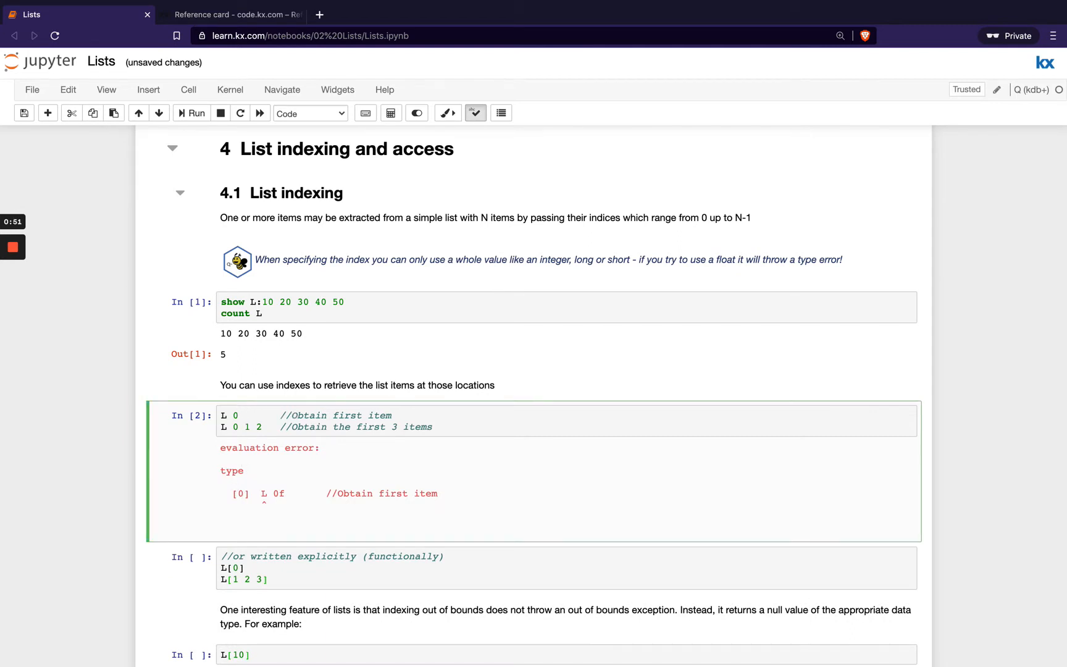
pyautogui.click(190, 113)
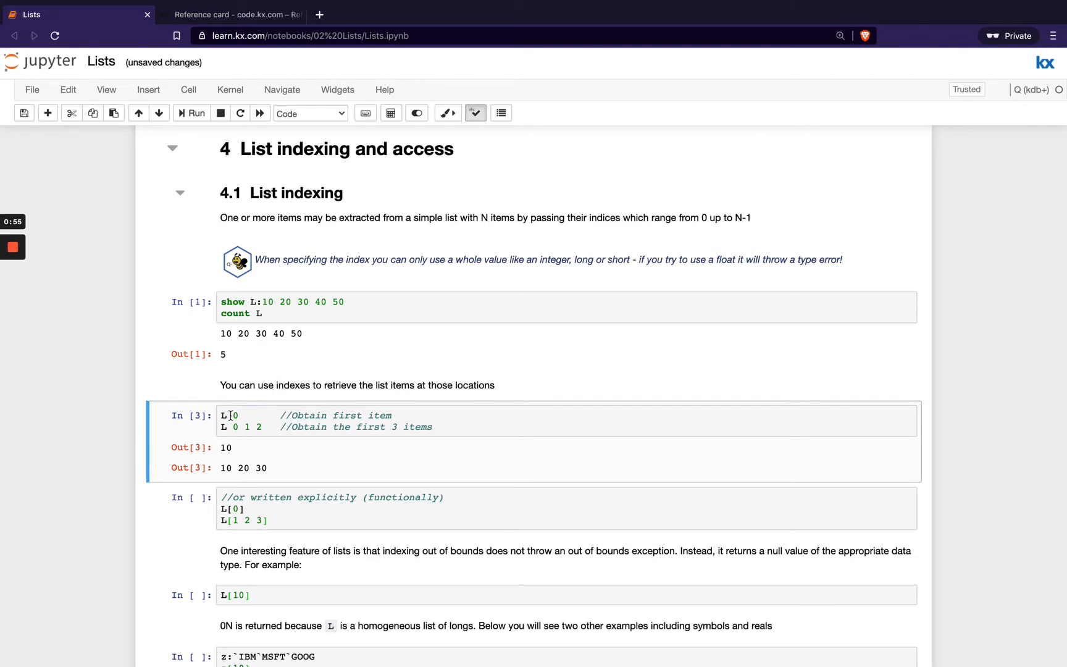
# Run the L[0] / L[1 2 3] cell to get 10 and 20 30 40
pyautogui.scroll(-3)
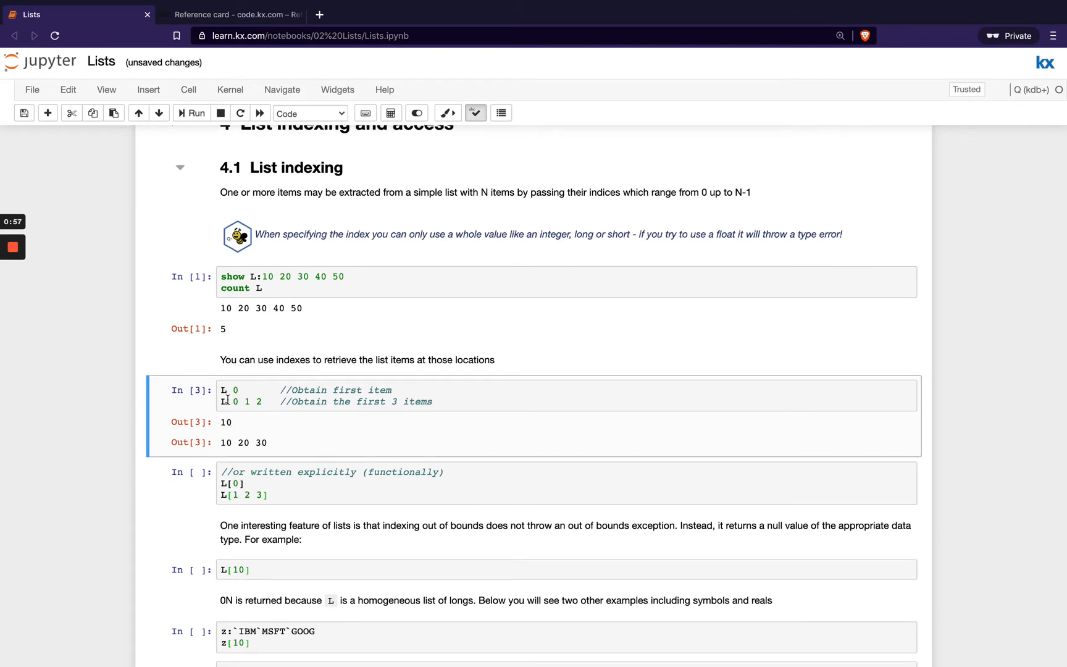
pyautogui.click(191, 112)
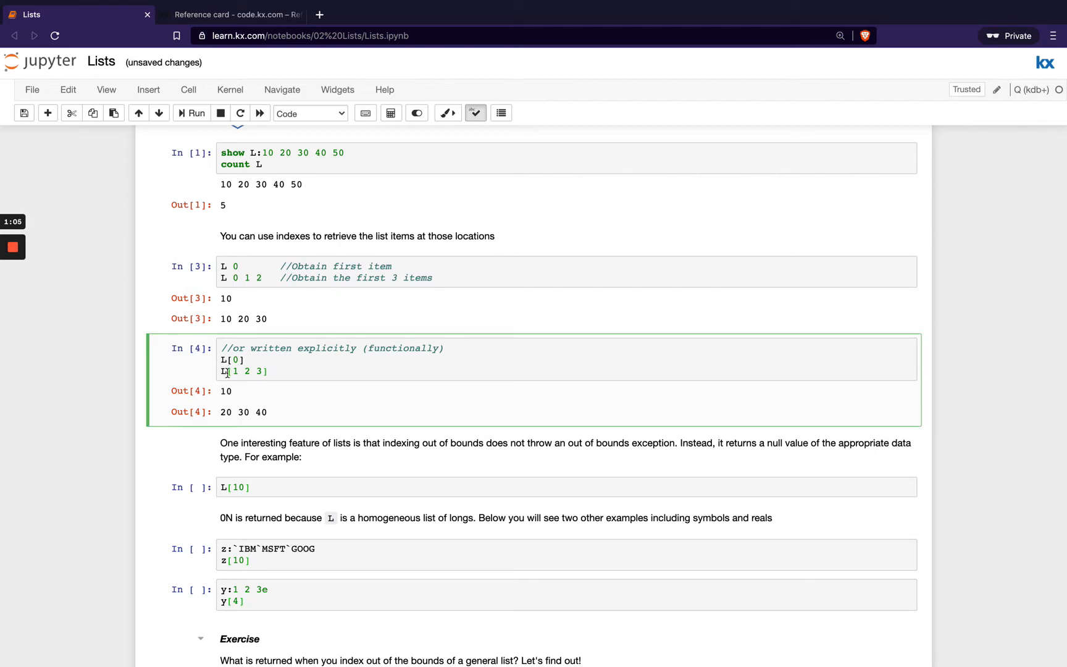
pyautogui.moveTo(331, 362)
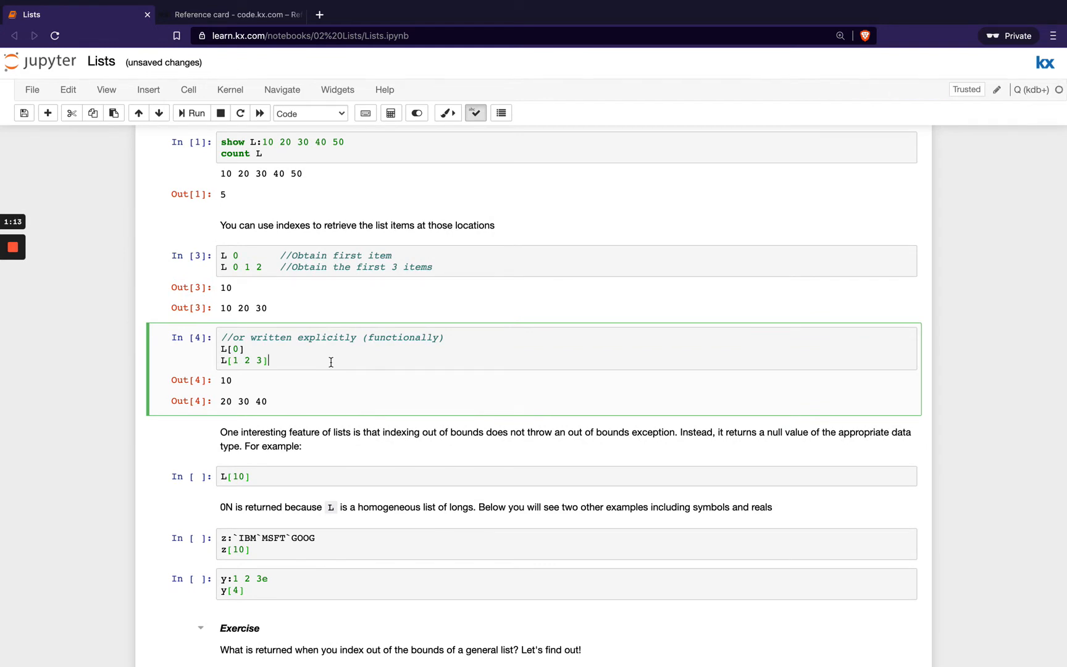
pyautogui.scroll(-3)
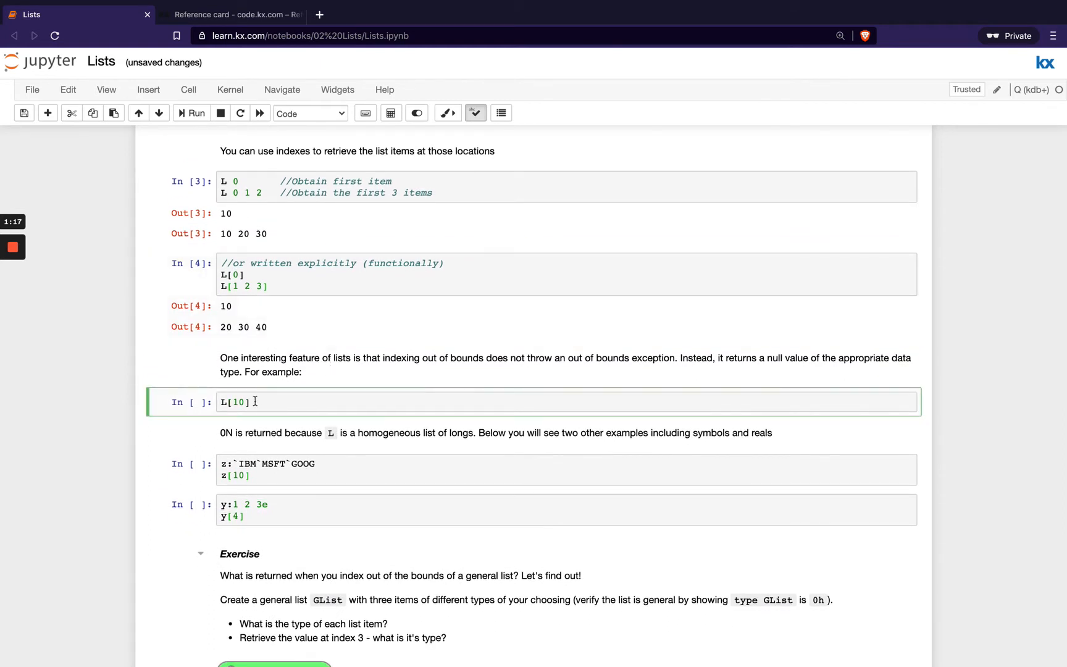
# Run L[10] to get 0N, then change it to type L[10] returning -7h
pyautogui.click(191, 112)
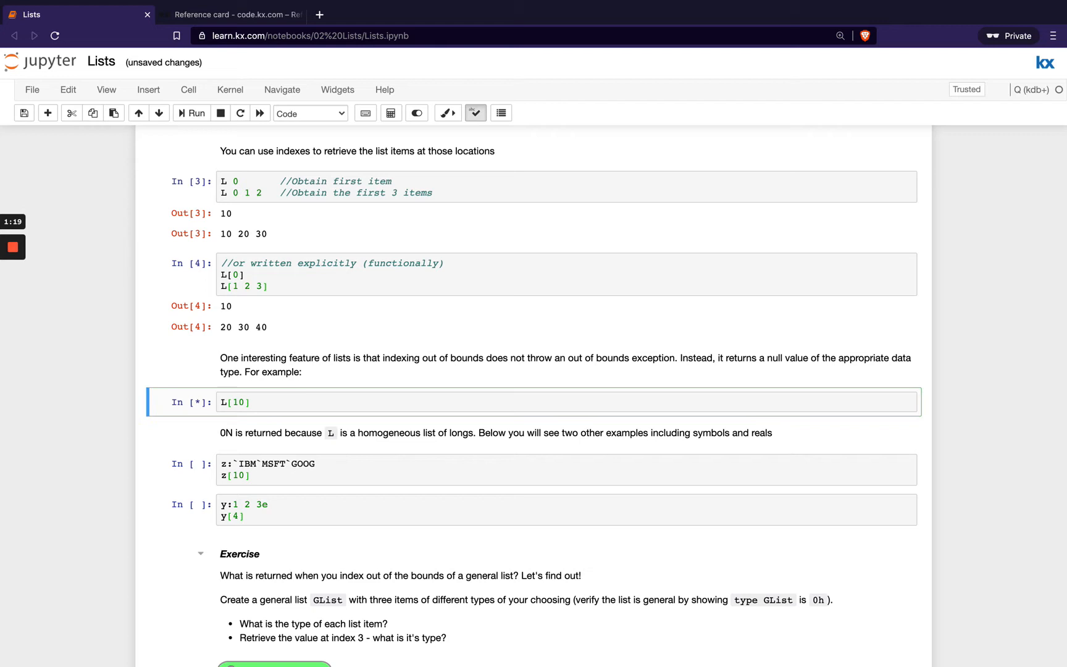
pyautogui.click(196, 112)
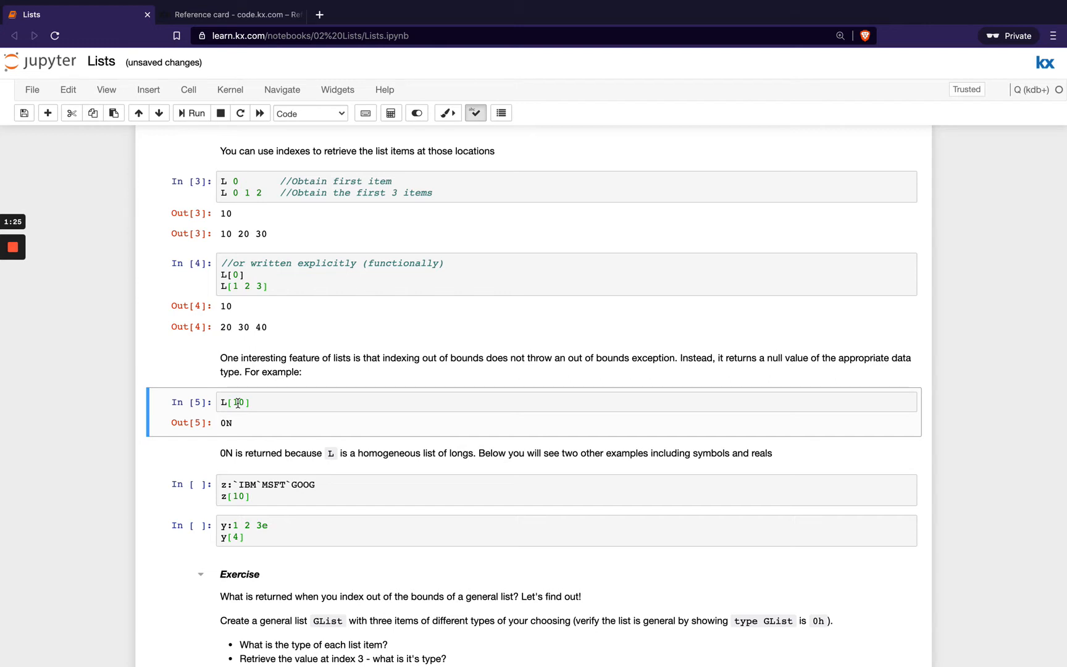
pyautogui.scroll(3)
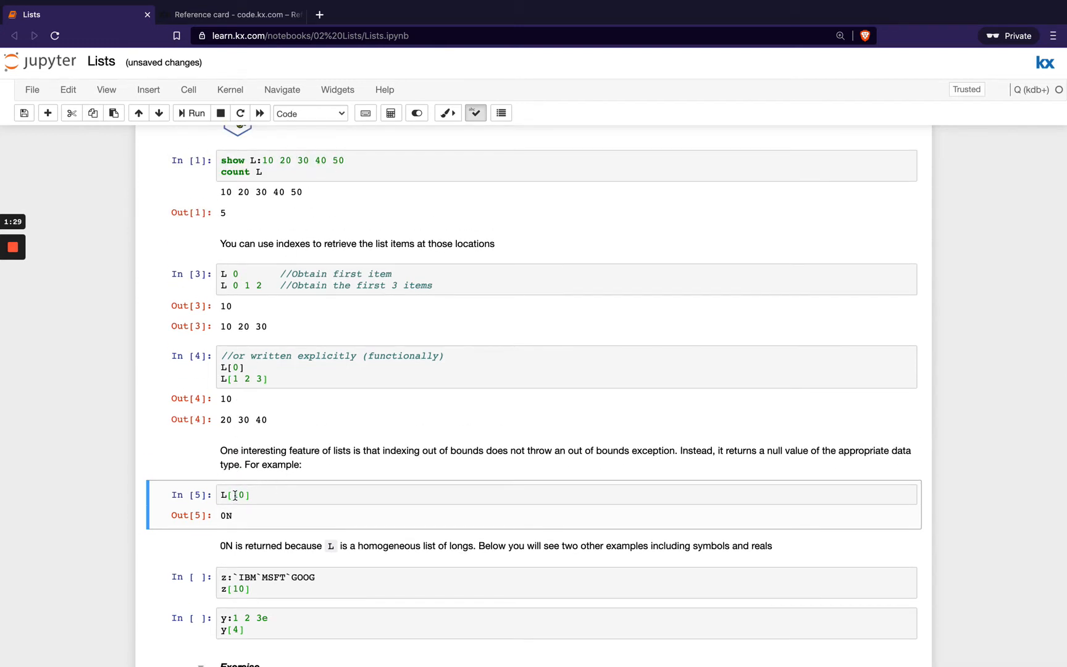
pyautogui.write('1')
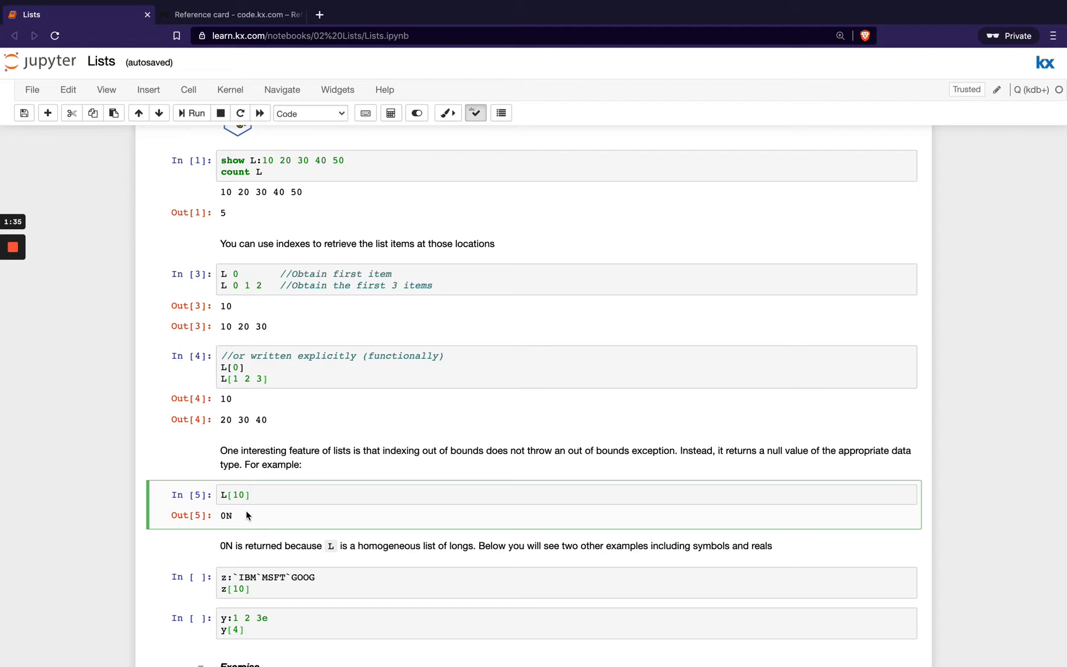
pyautogui.write('ty')
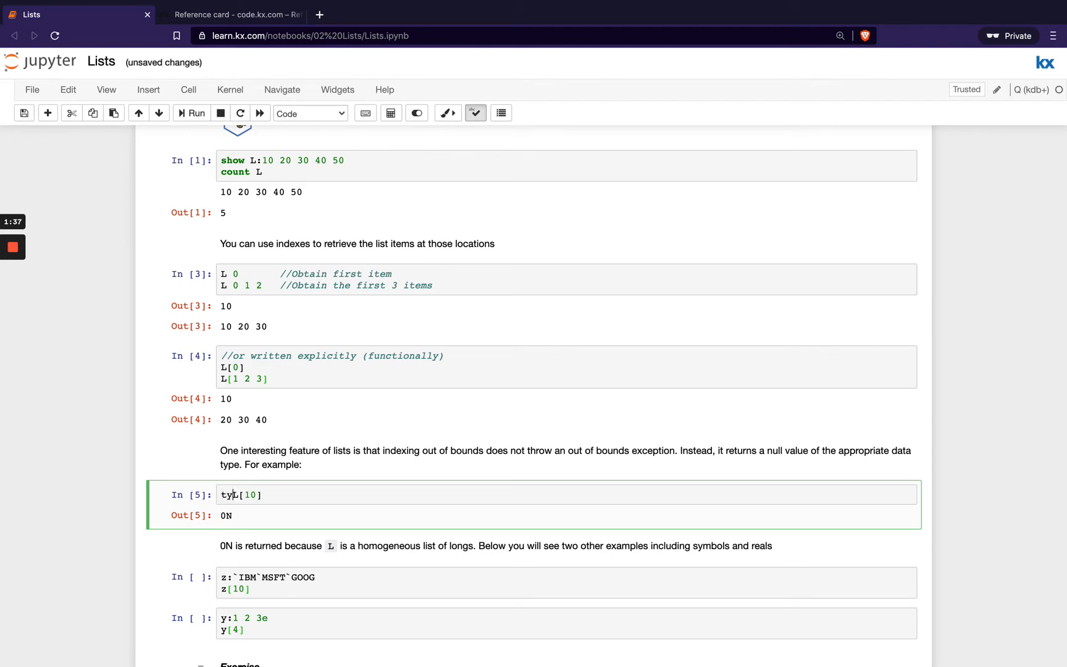
pyautogui.click(195, 113)
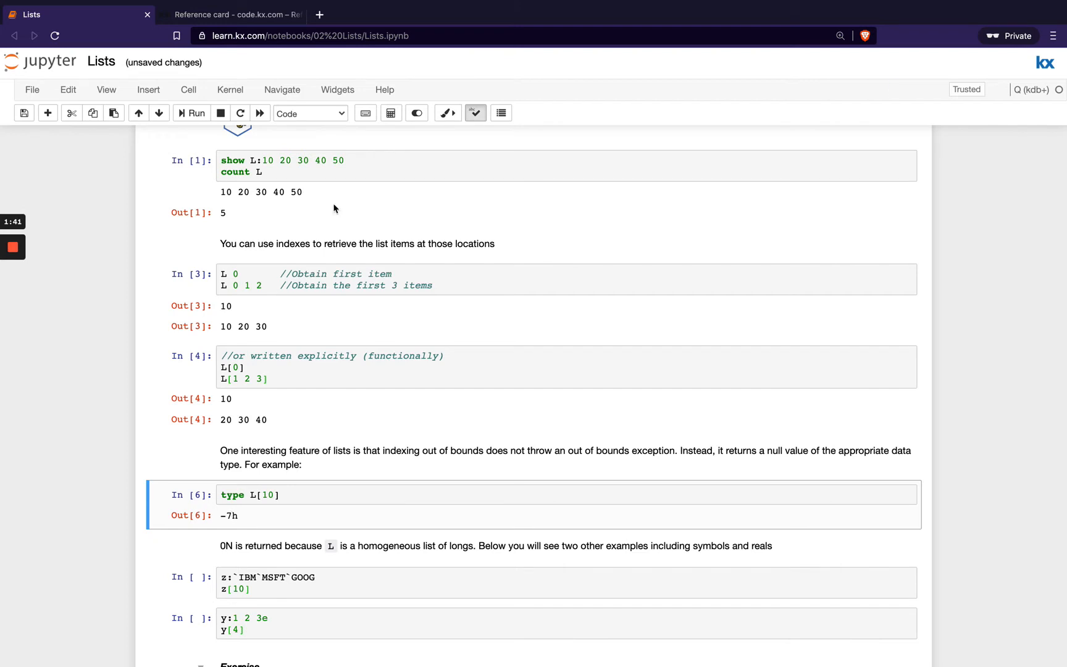
pyautogui.scroll(-3)
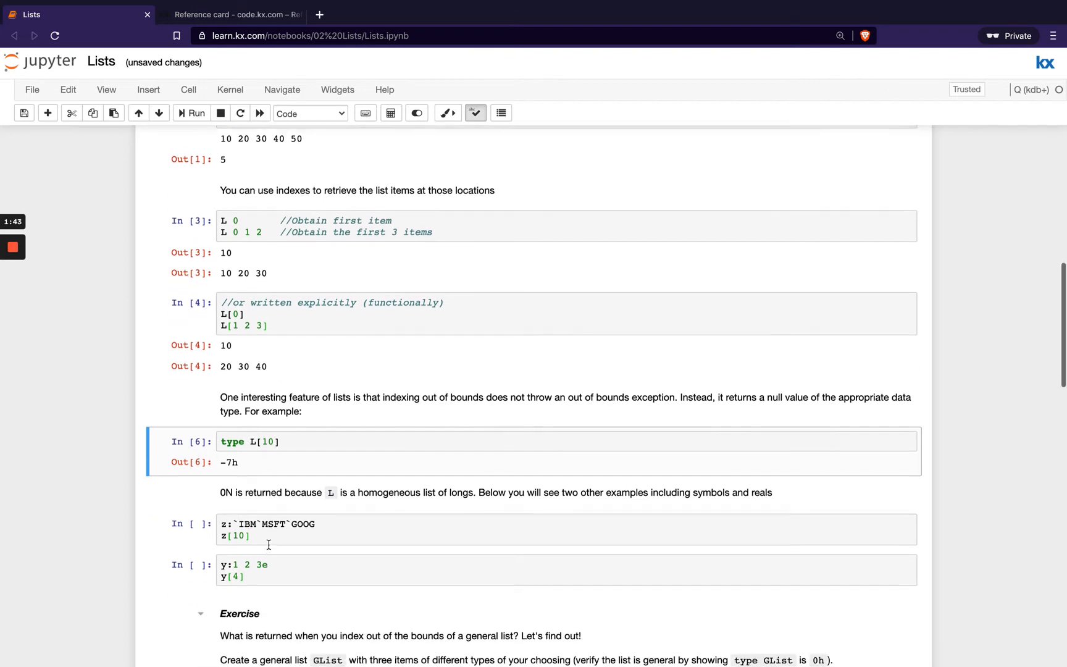
# Run the out-of-bounds cells z[10] giving a backtick null and y[4] giving 0Ne
pyautogui.click(272, 531)
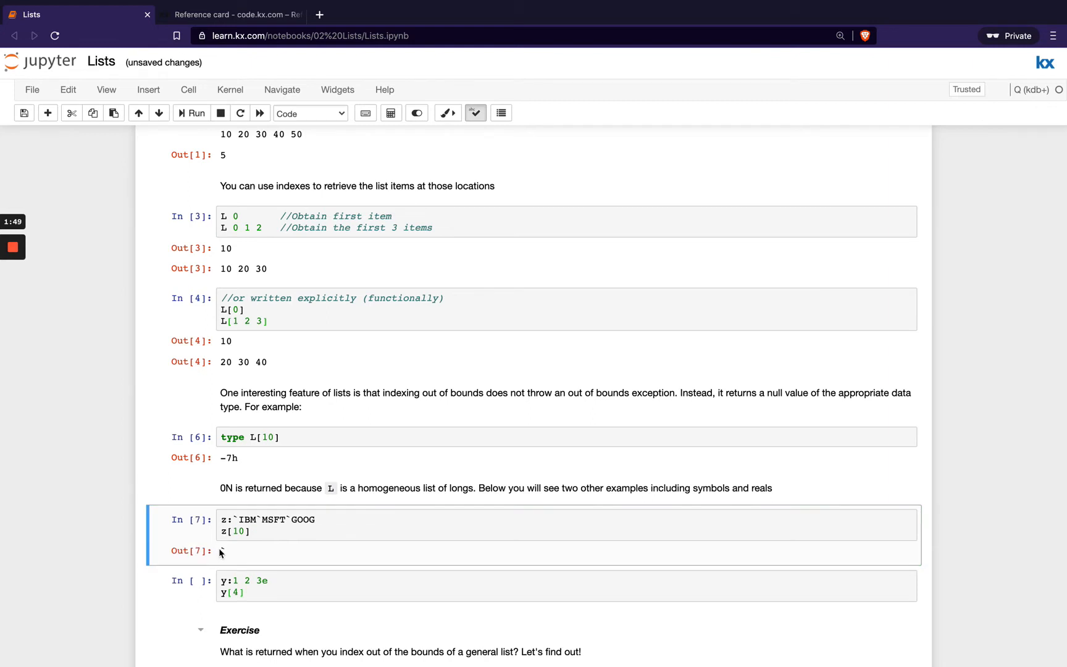
pyautogui.click(196, 112)
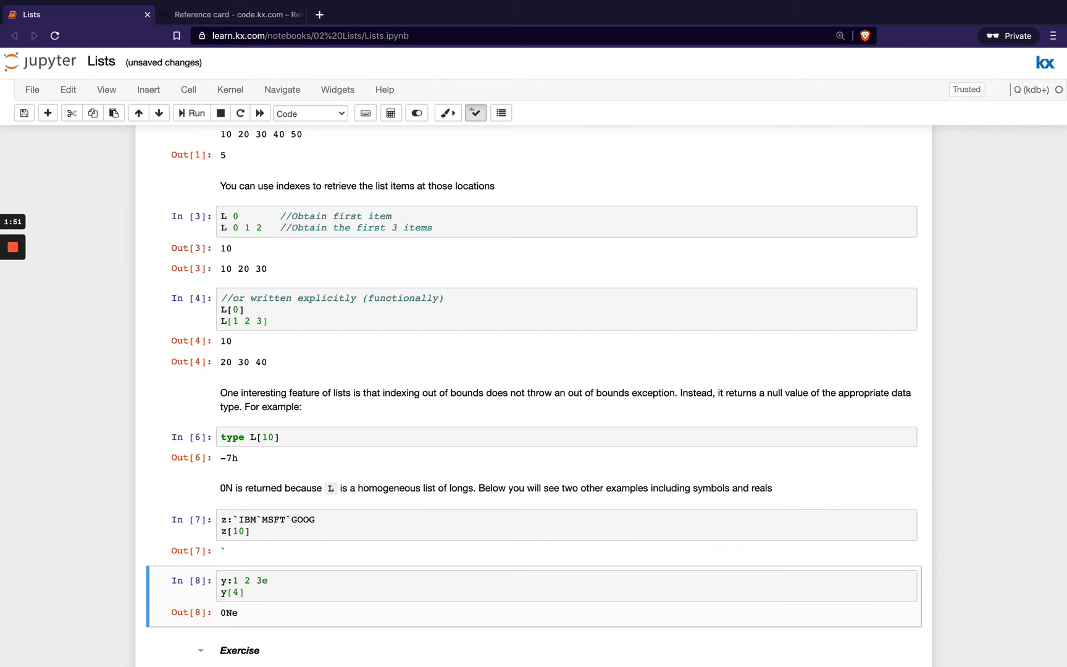
pyautogui.scroll(-3)
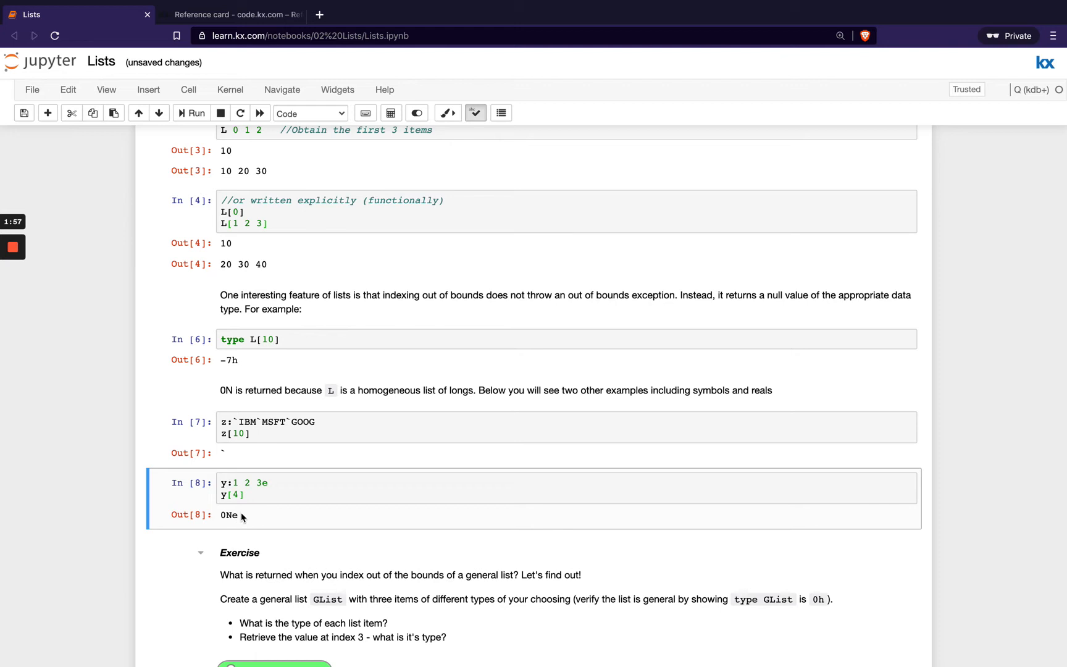
pyautogui.scroll(-3)
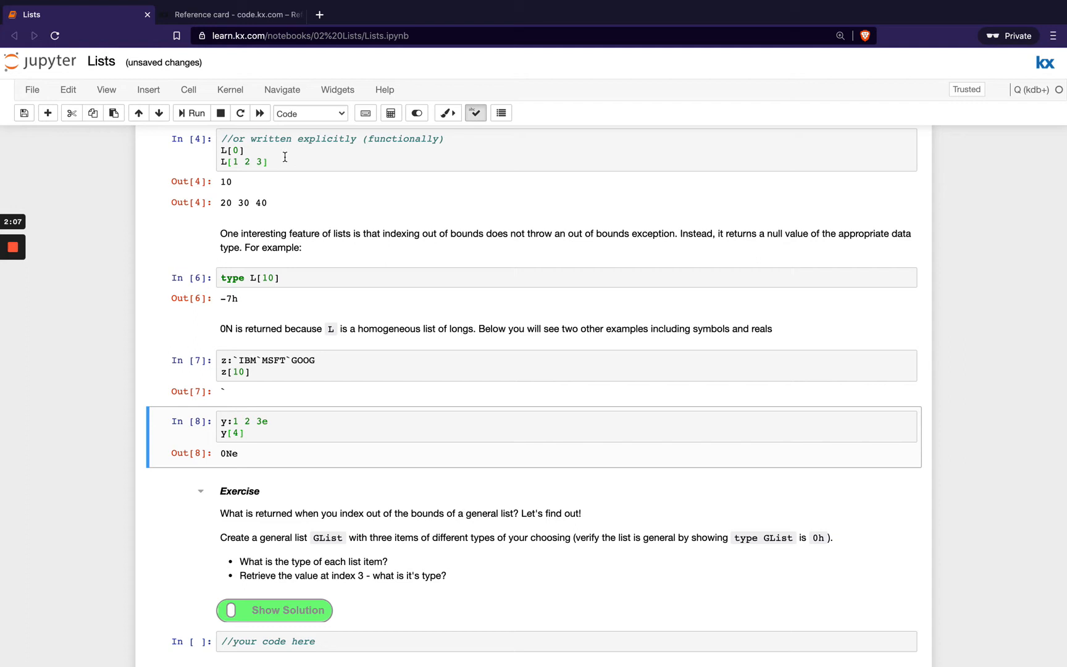
pyautogui.moveTo(302, 374)
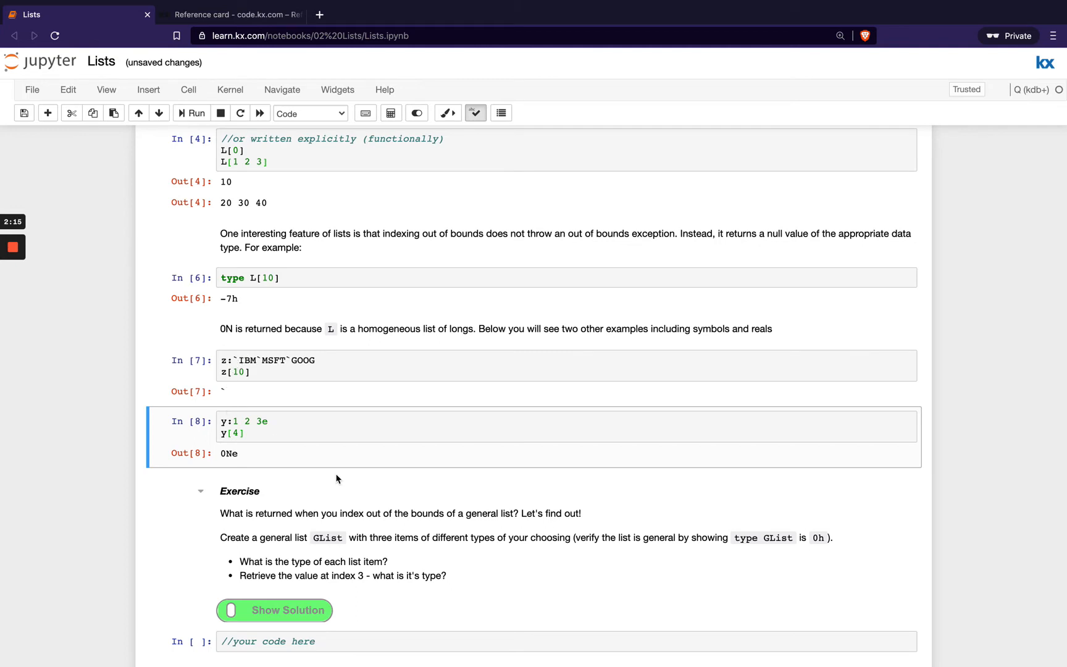
pyautogui.moveTo(517, 479)
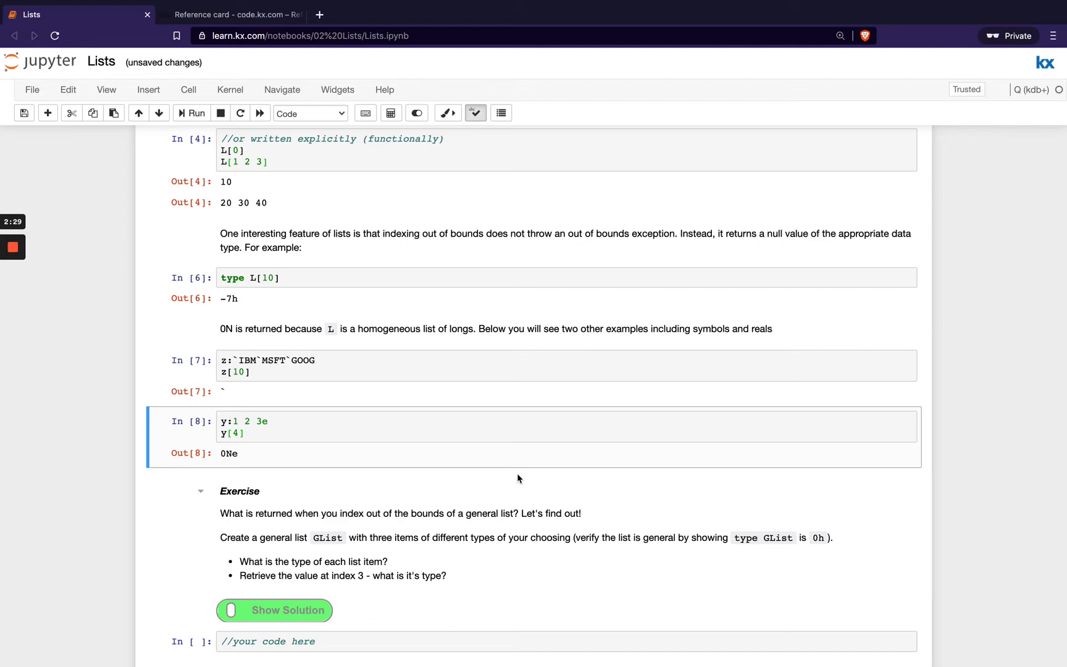
# Scroll down to section 4.2 Indexing Lists at Depth with the matrix example
pyautogui.scroll(-3)
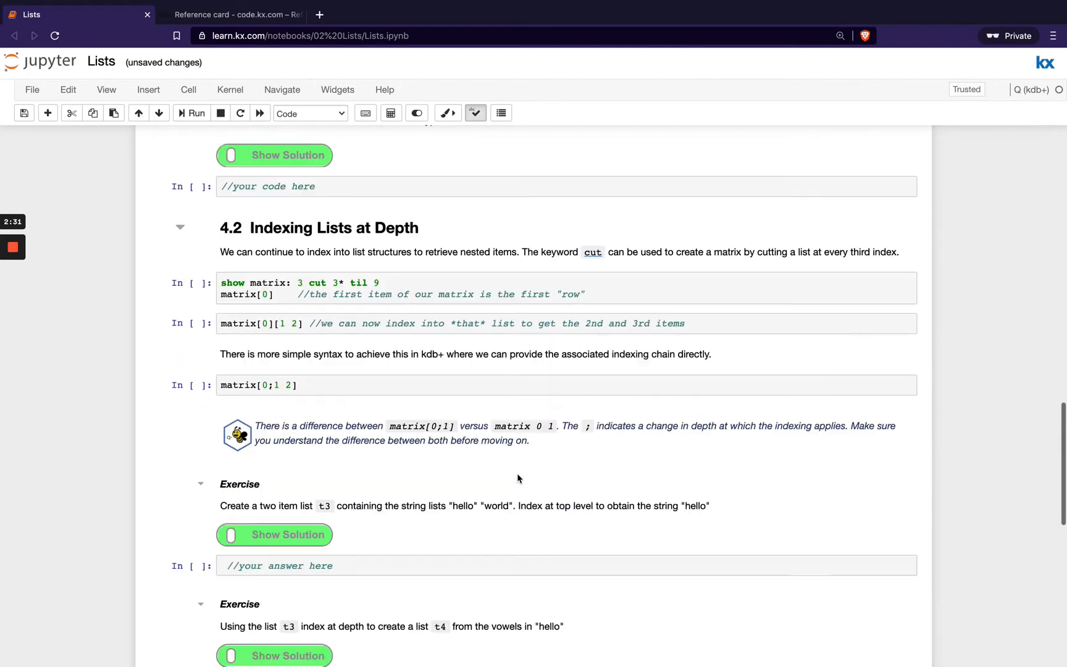
pyautogui.scroll(-3)
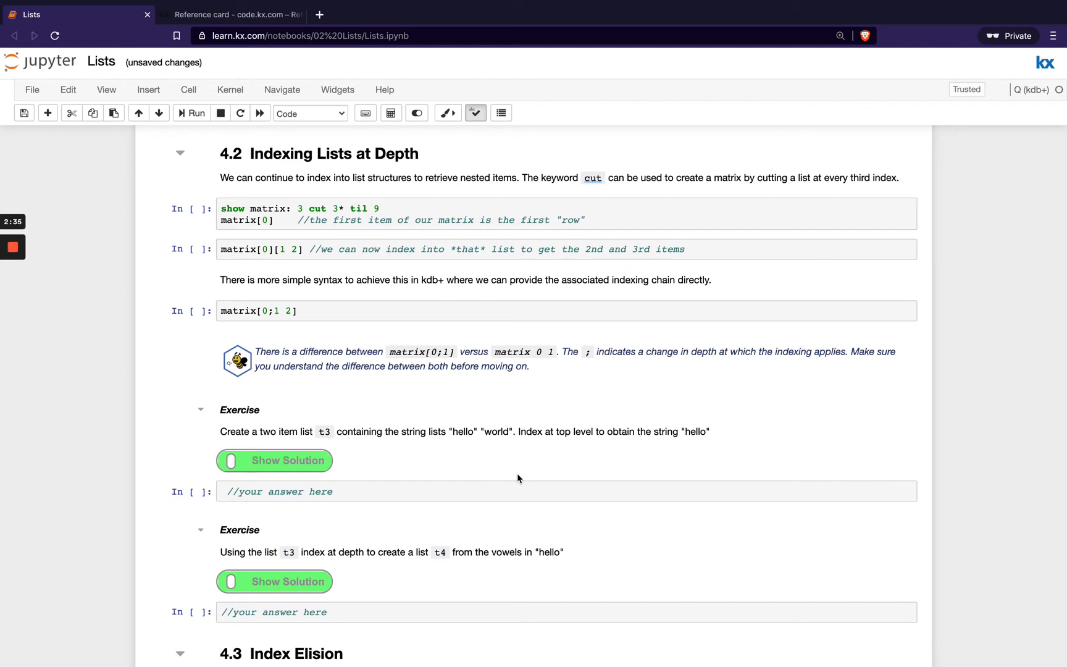
pyautogui.moveTo(388, 225)
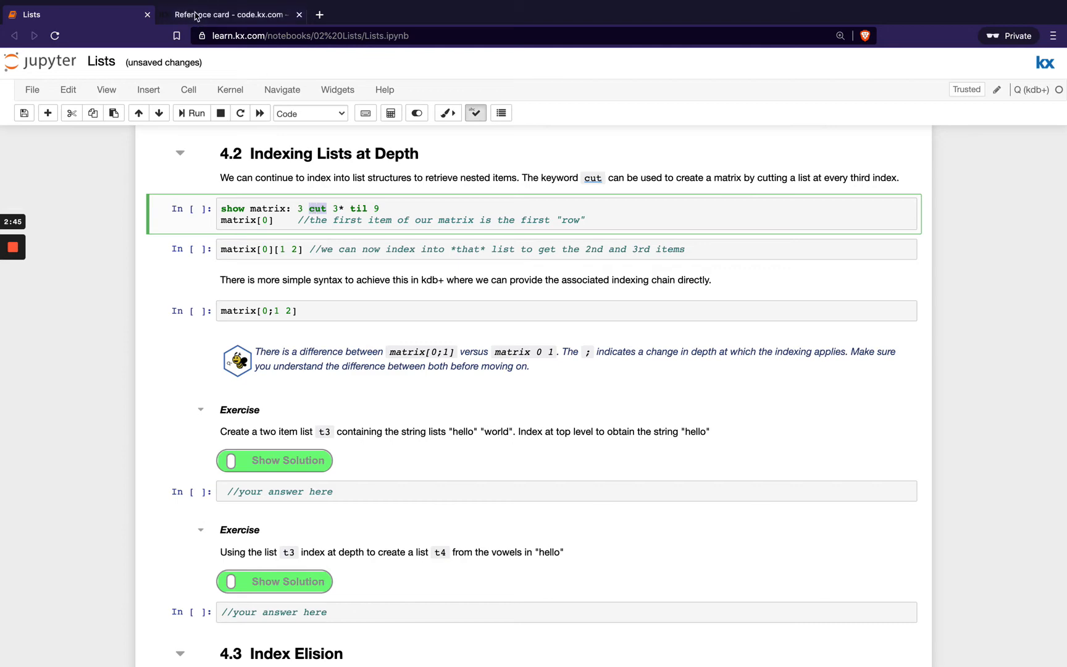
# View the code.kx.com Cut reference page at the cut keyword section
pyautogui.click(231, 15)
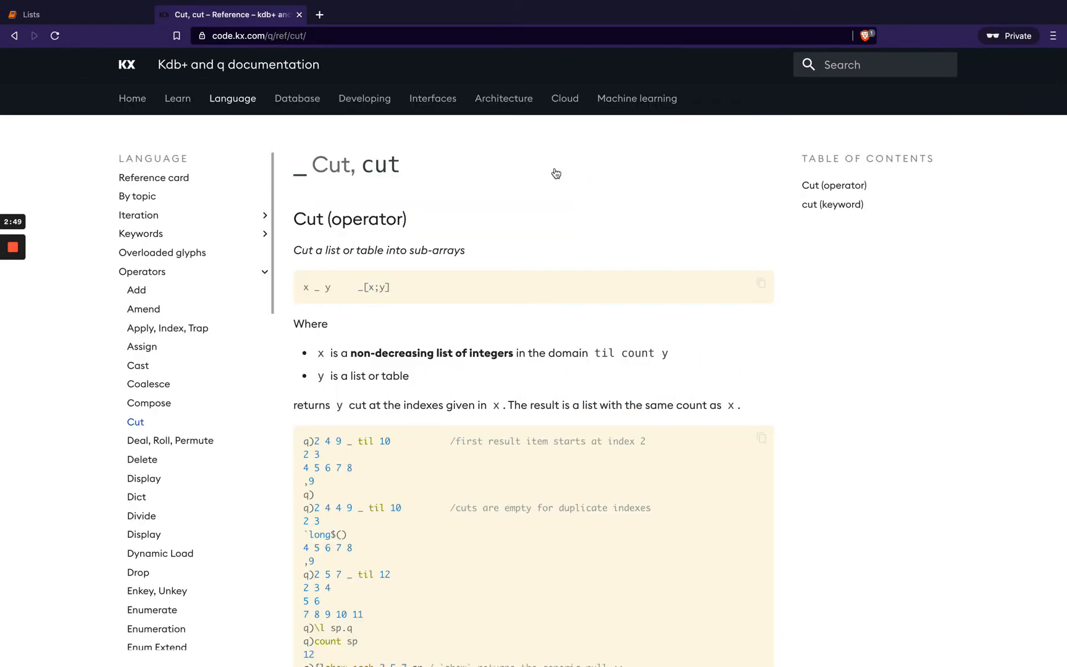
pyautogui.scroll(-3)
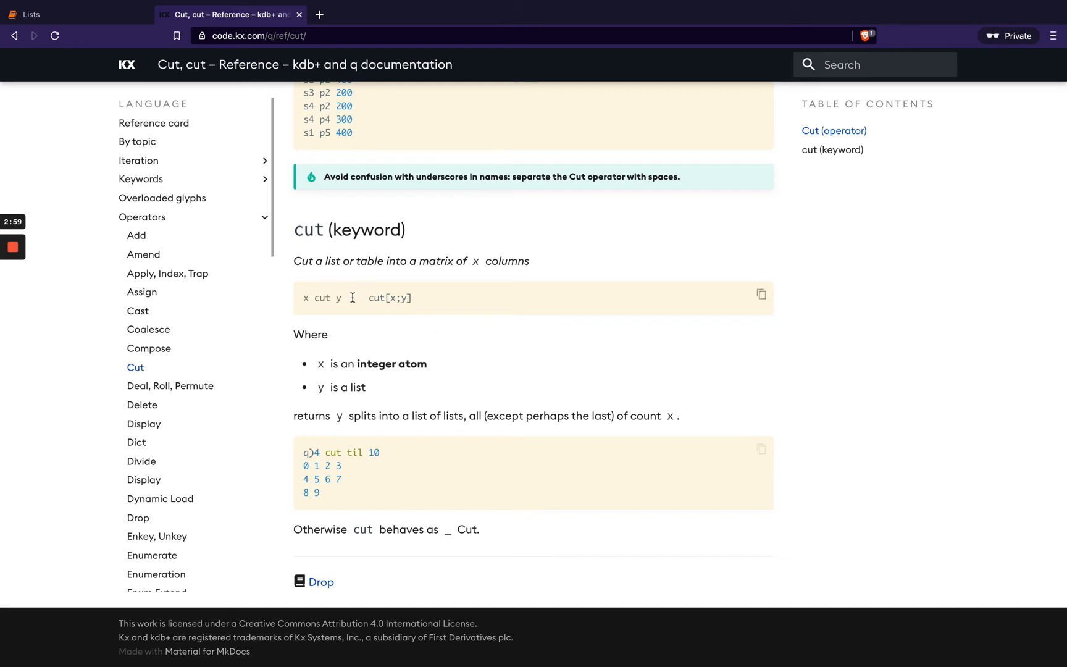
pyautogui.moveTo(175, 181)
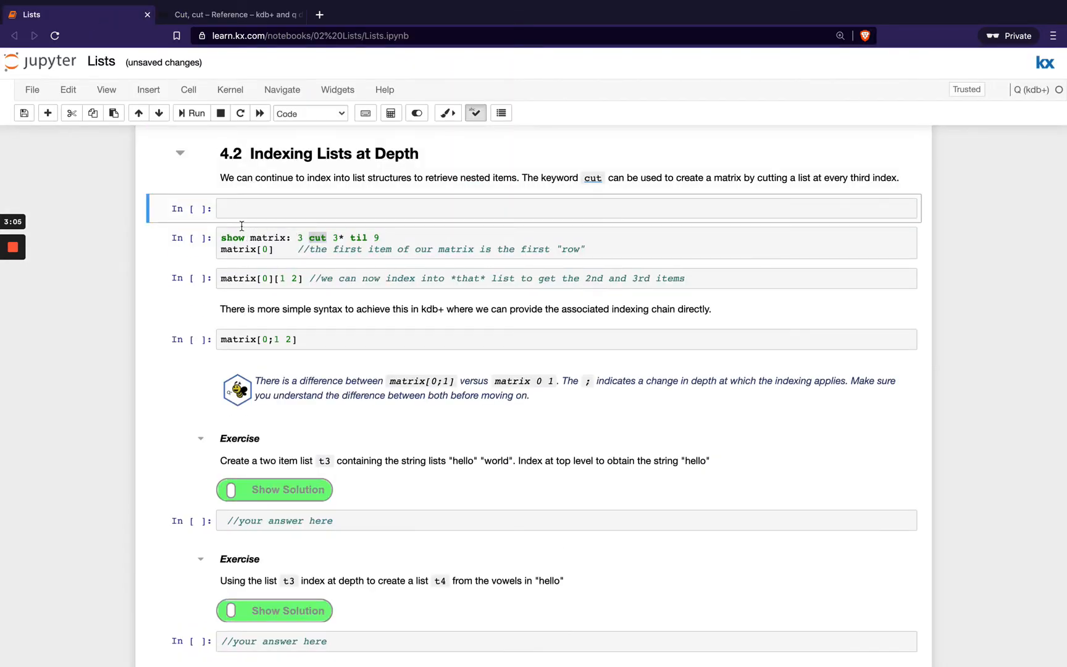
# Enter and run 2 cut 1 2 3 4 5 6 in a new cell above the matrix example
pyautogui.write('2')
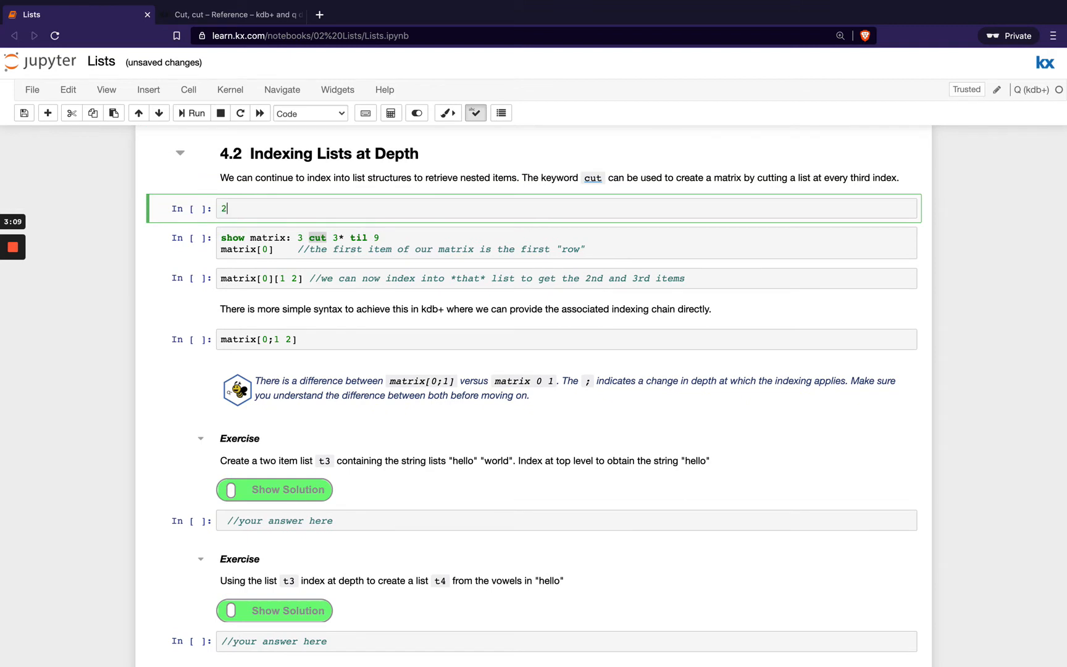
pyautogui.write('cut')
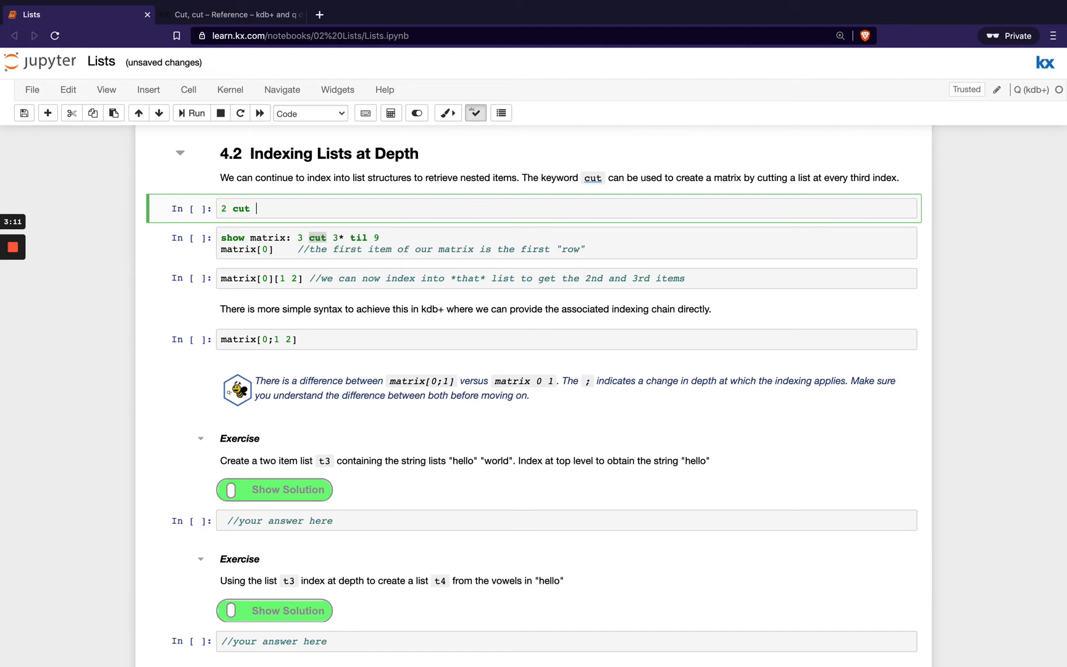
pyautogui.write('1 2 3 4 5')
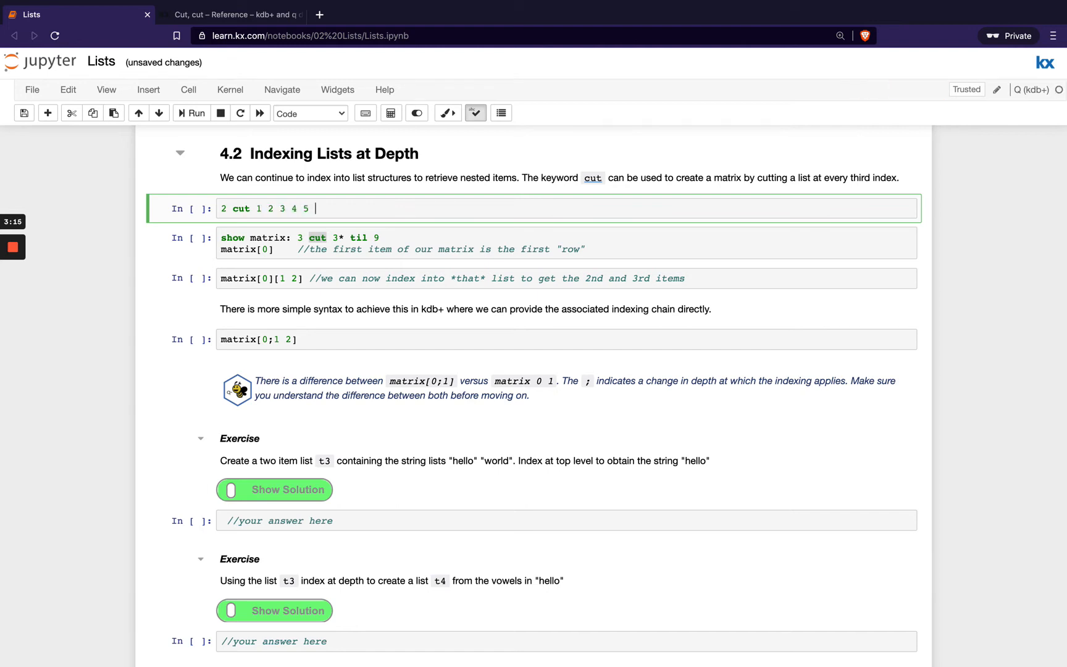
pyautogui.write('6')
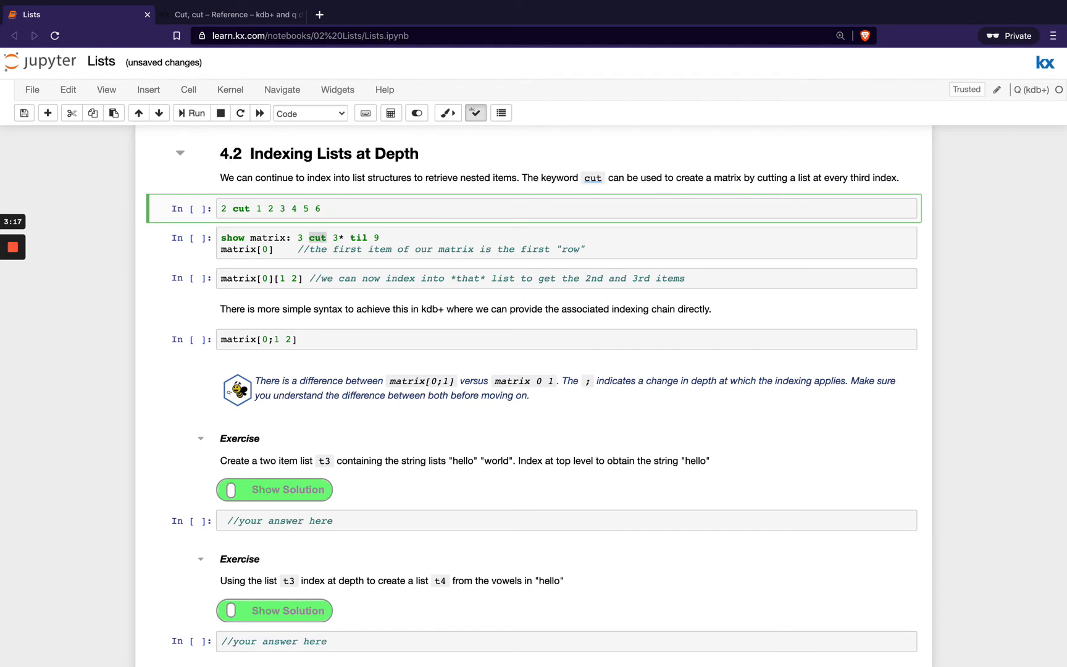
pyautogui.click(191, 112)
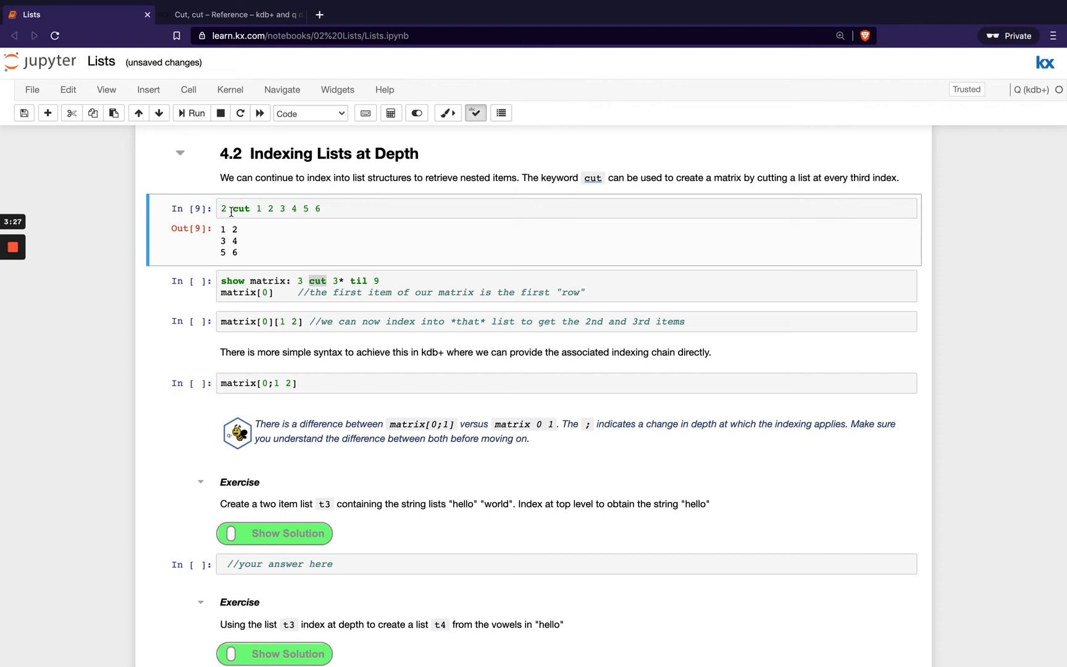
# Change the chunk size to 3 so the cell outputs rows 1 2 3 and 4 5 6
pyautogui.click(191, 113)
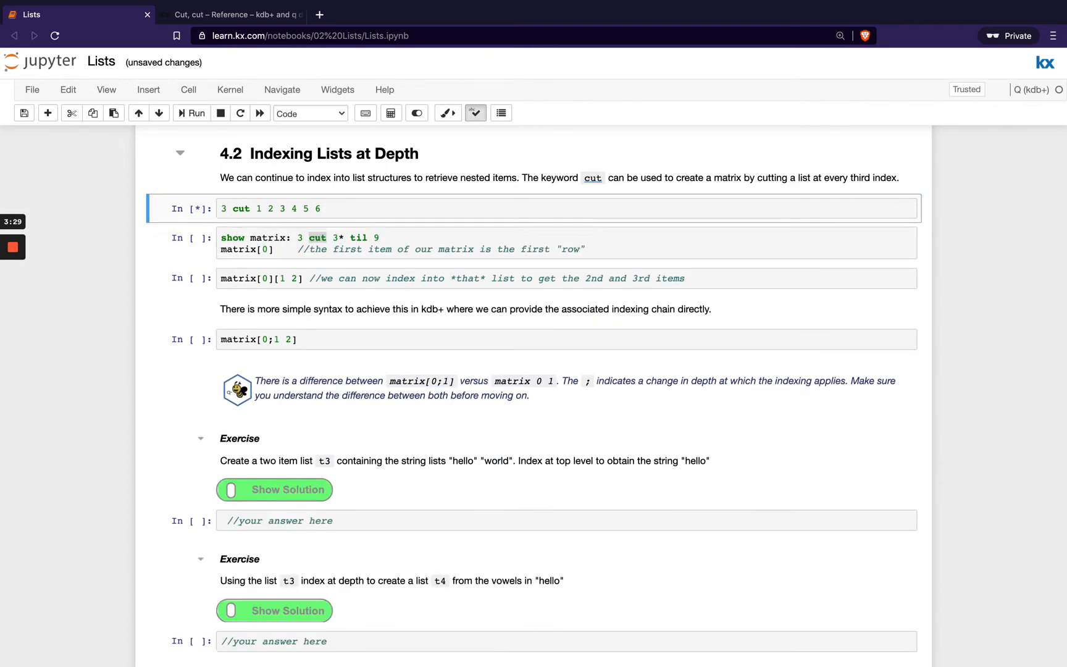
pyautogui.click(192, 113)
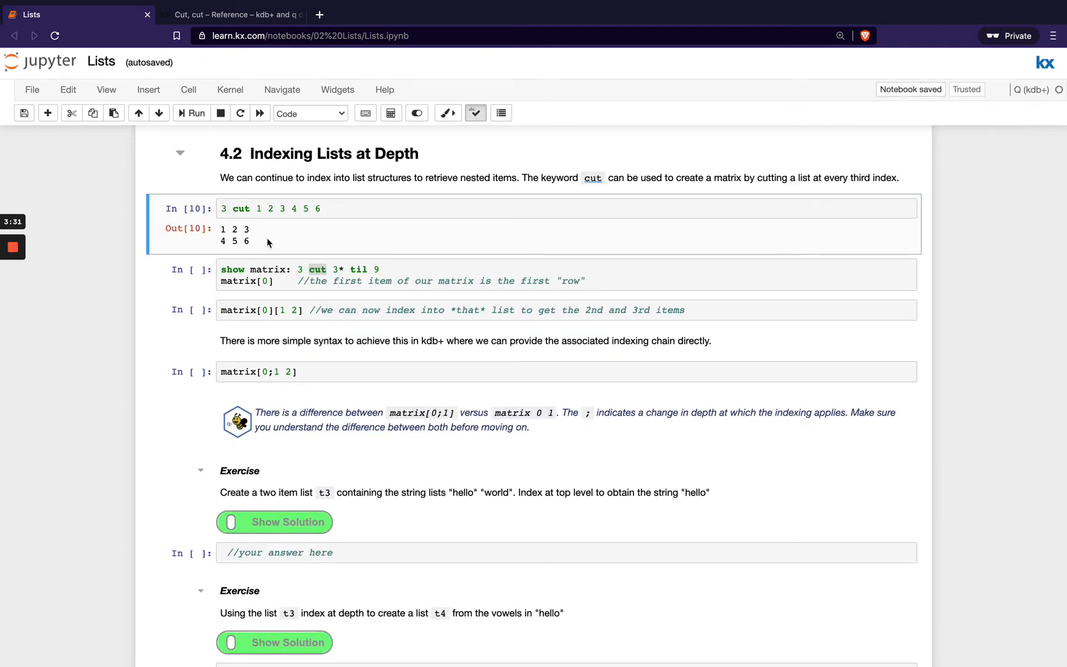
pyautogui.click(312, 275)
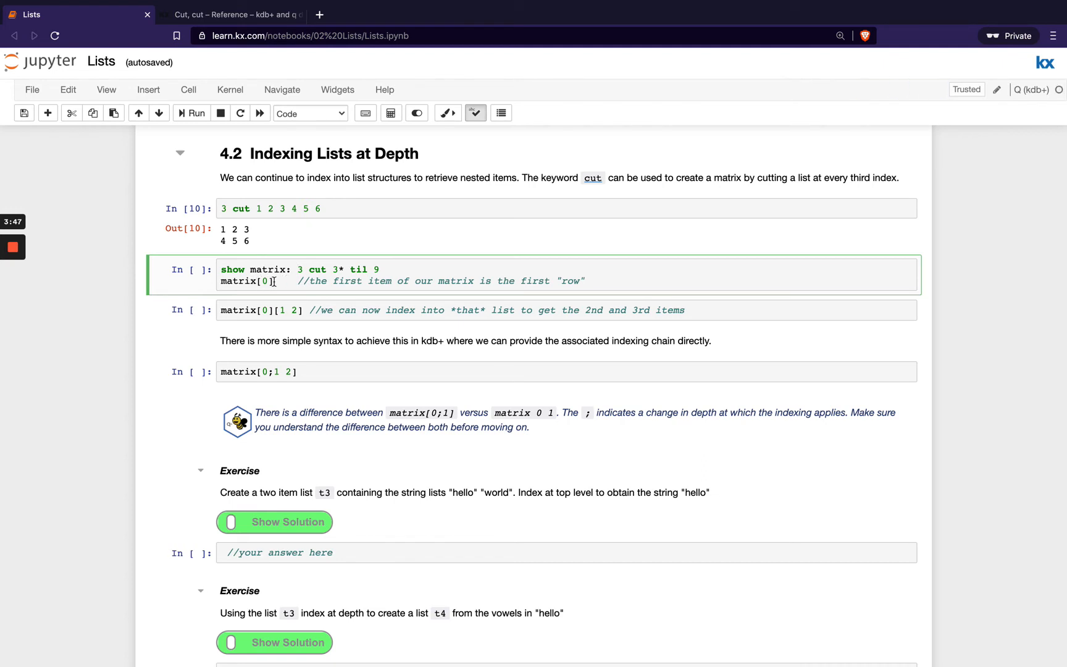
# Run the matrix cell to print 0 3 6 / 9 12 15 / 18 21 24 and matrix[0] as 0 3 6
pyautogui.click(191, 113)
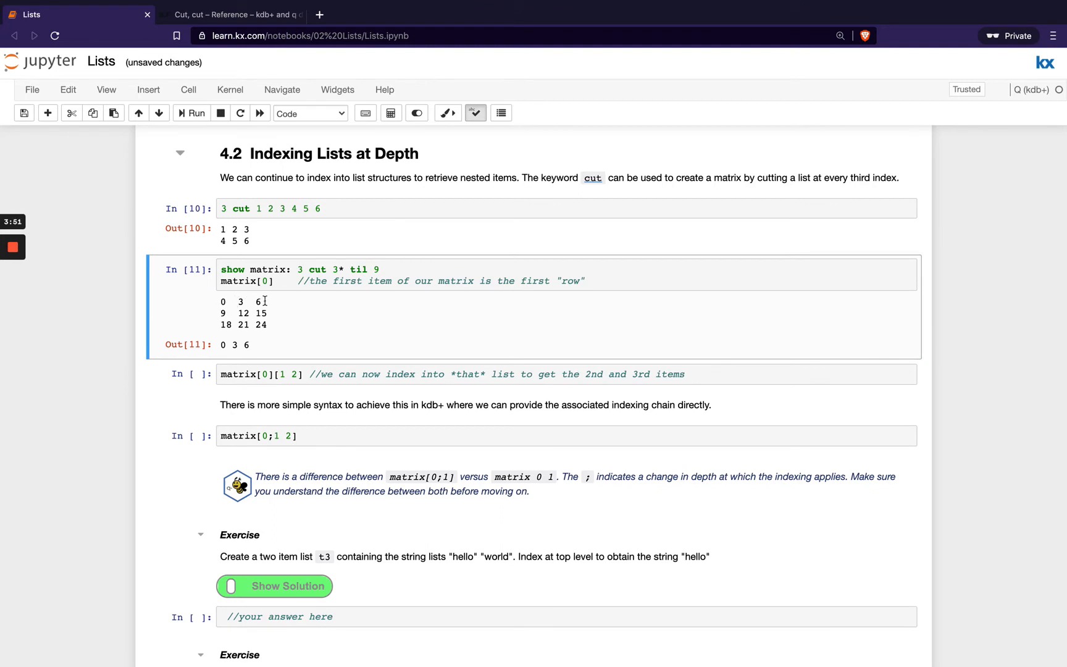
pyautogui.moveTo(256, 312)
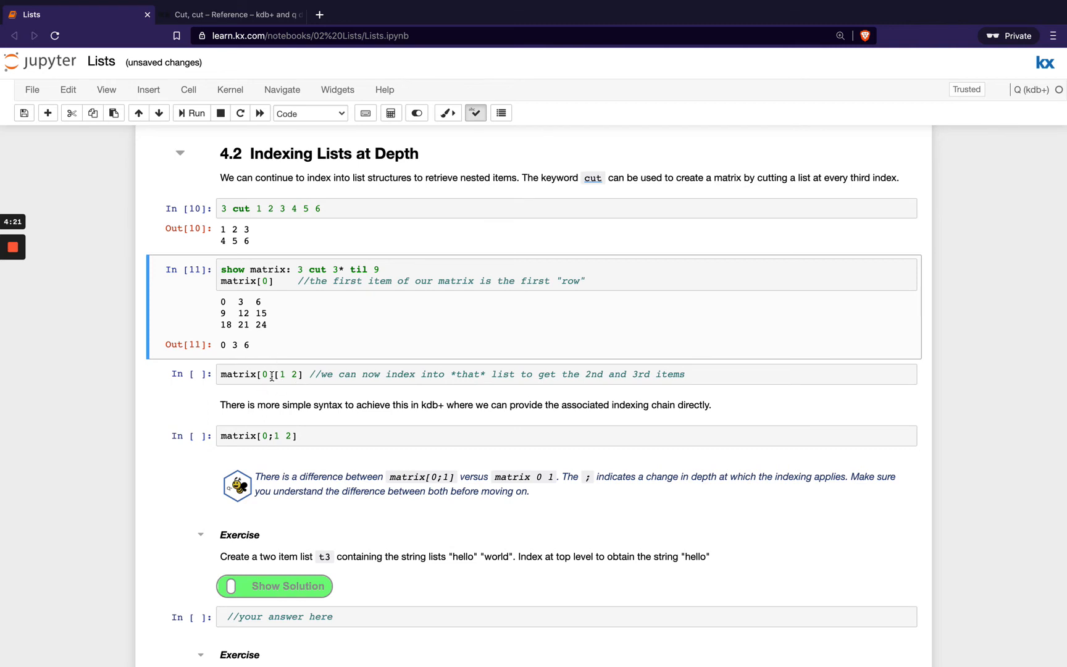
# Run matrix[0][1 2] and matrix[0;1 2], each returning 3 6
pyautogui.click(191, 112)
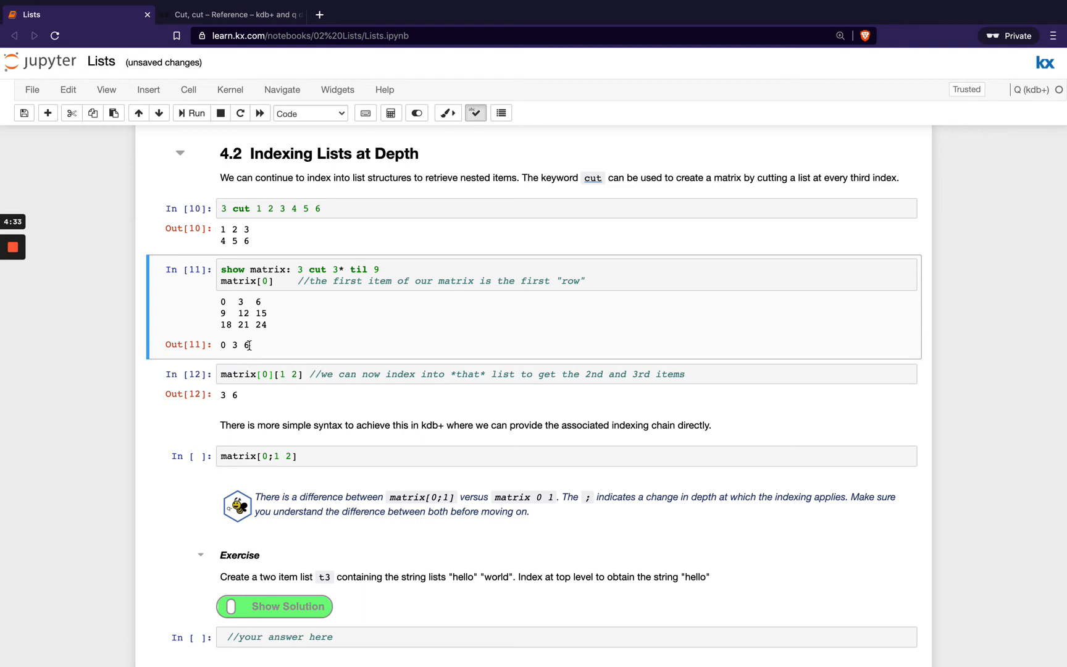
pyautogui.moveTo(242, 355)
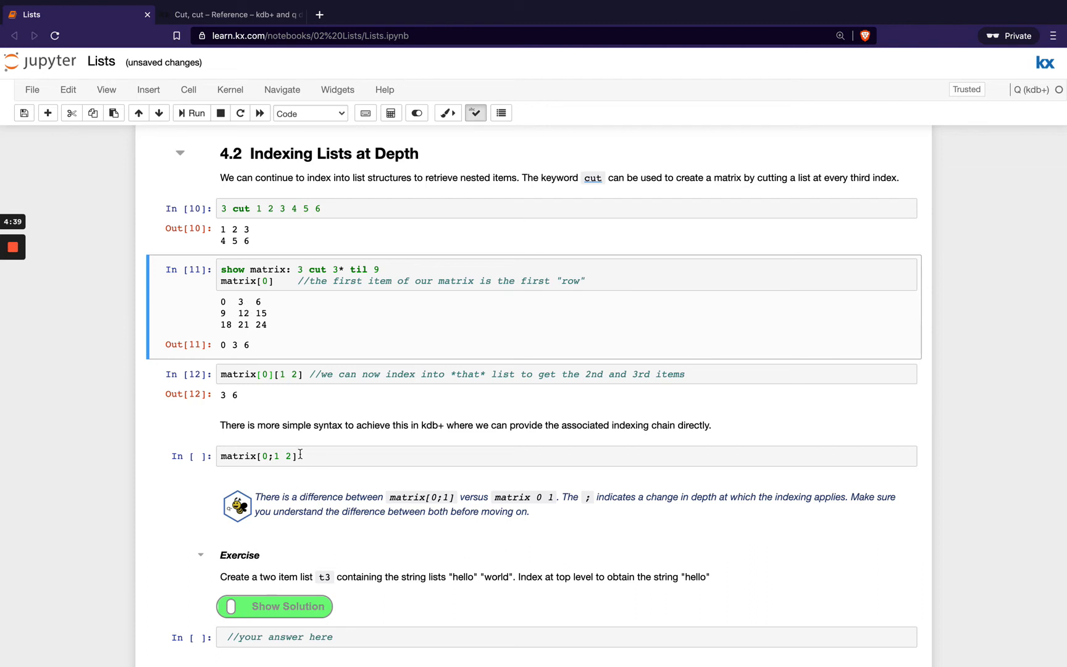
pyautogui.click(272, 455)
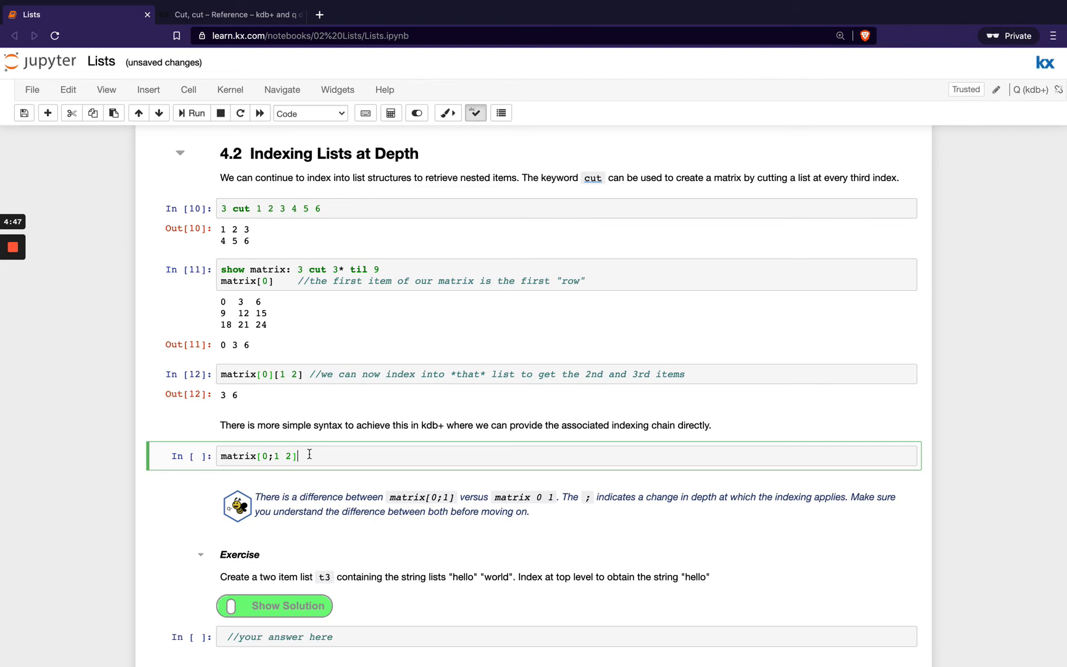
pyautogui.click(197, 114)
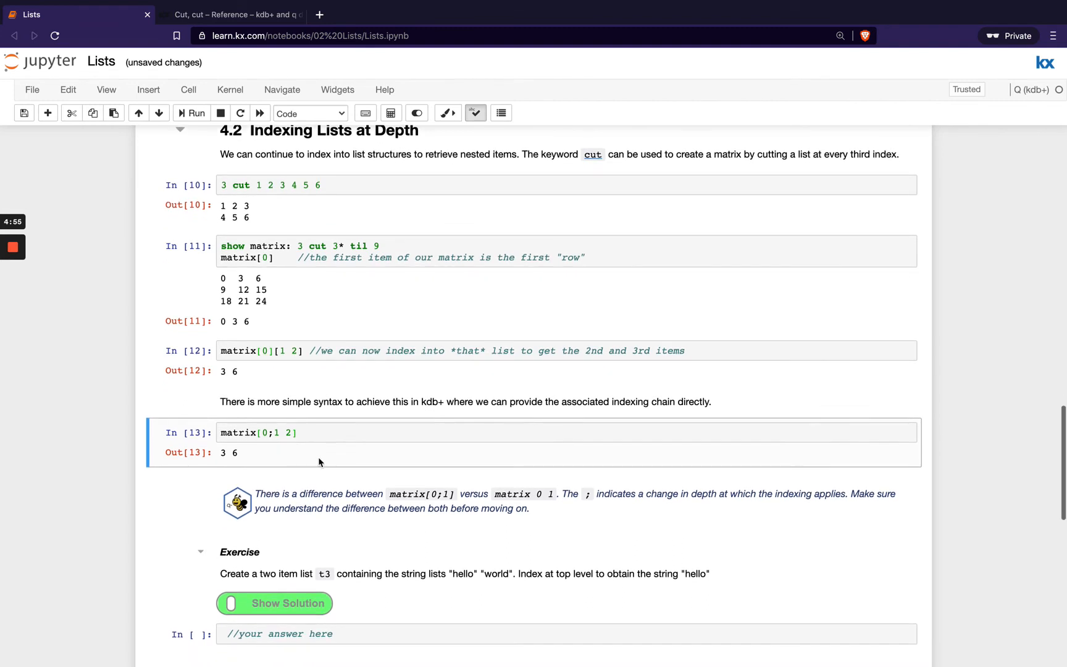
pyautogui.moveTo(291, 371)
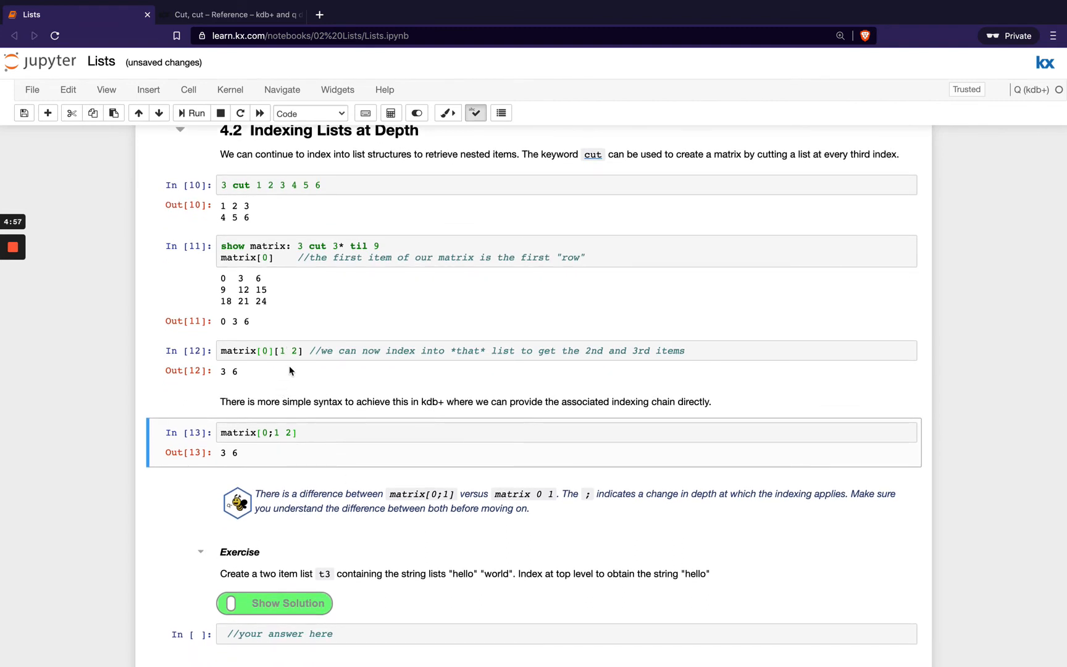
pyautogui.moveTo(341, 448)
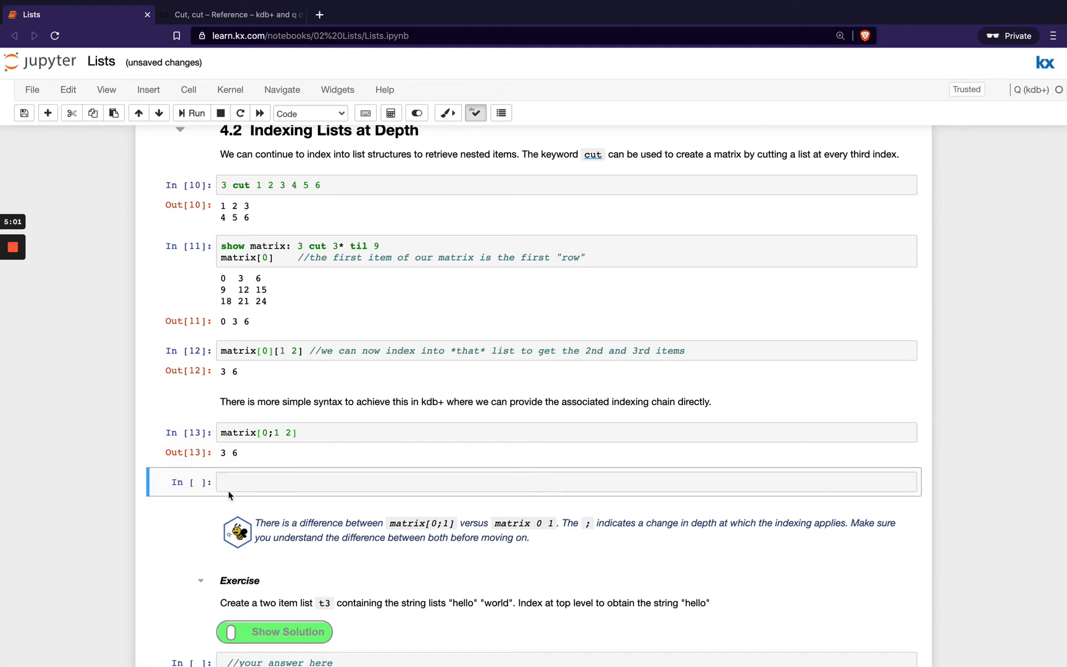
# Enter and run matrix[0 1 2] to return all three matrix rows
pyautogui.write('matri')
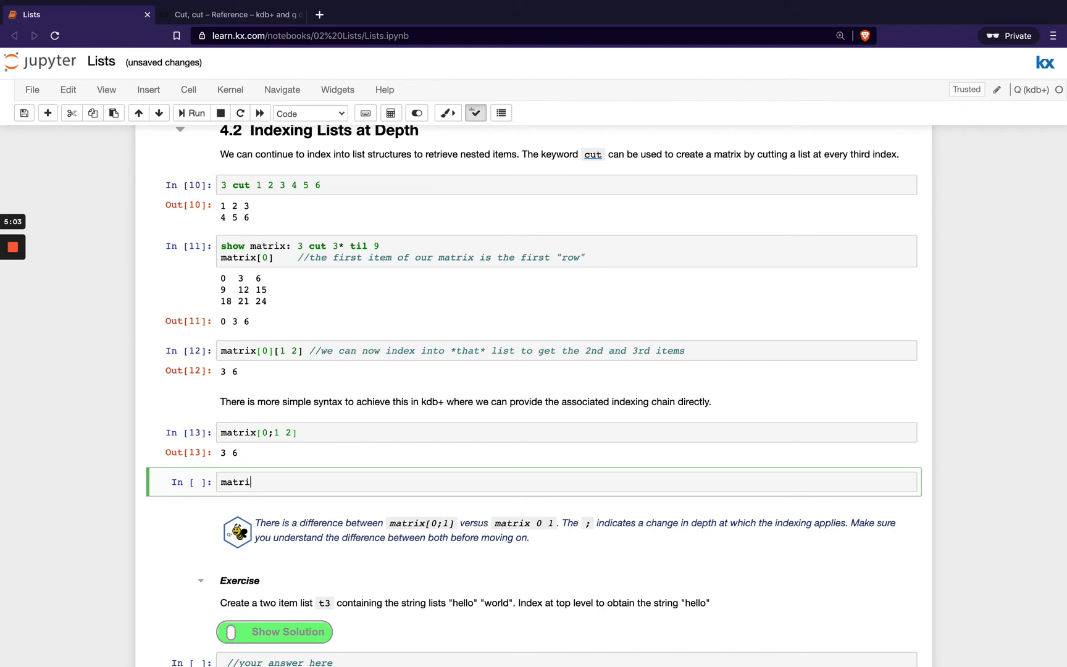
pyautogui.write('x[]')
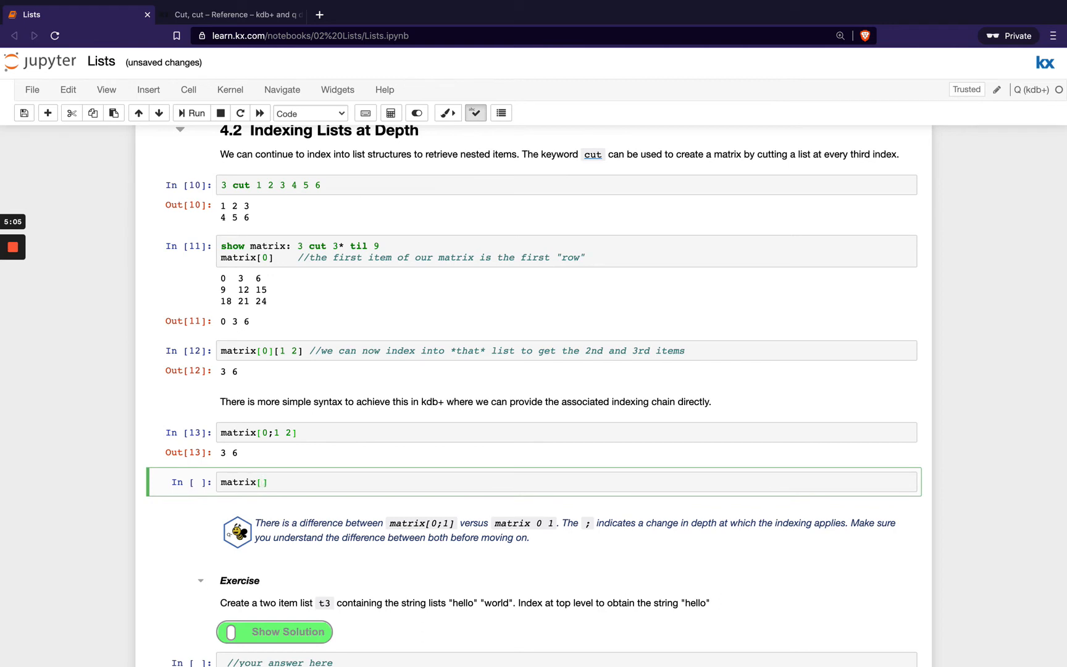
pyautogui.write('0 1 2')
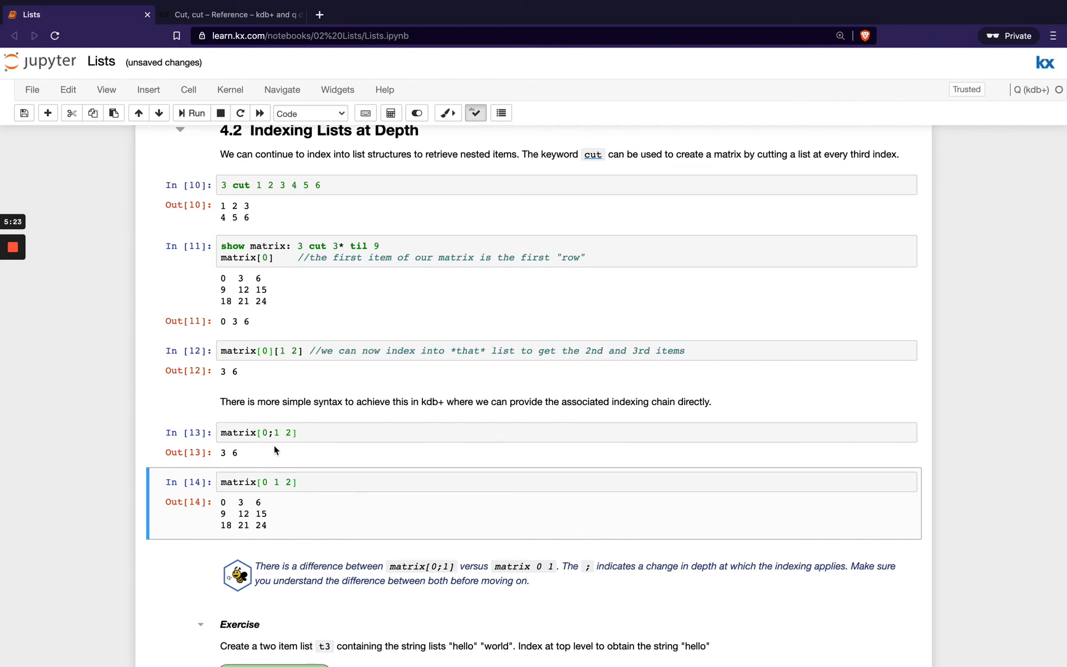
pyautogui.scroll(-3)
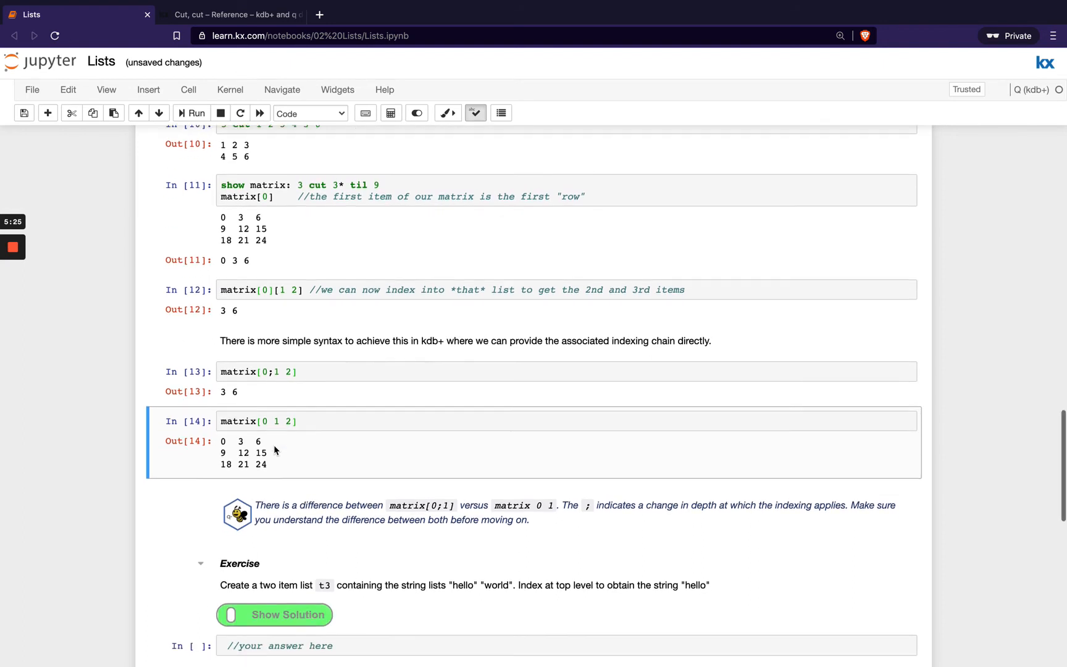
pyautogui.scroll(-3)
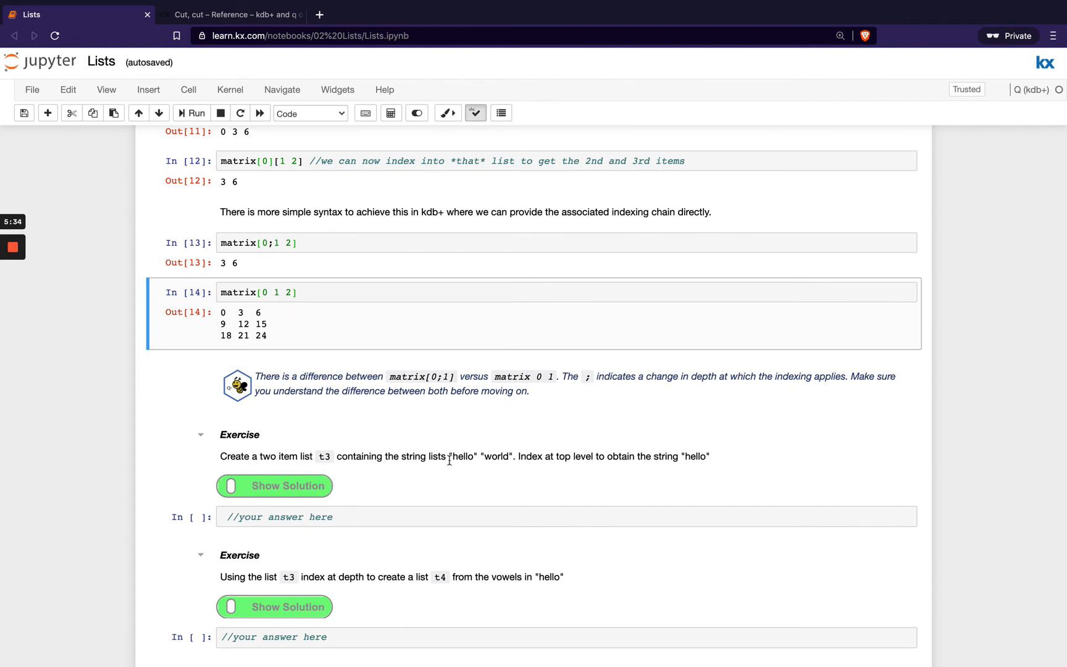
pyautogui.moveTo(577, 454)
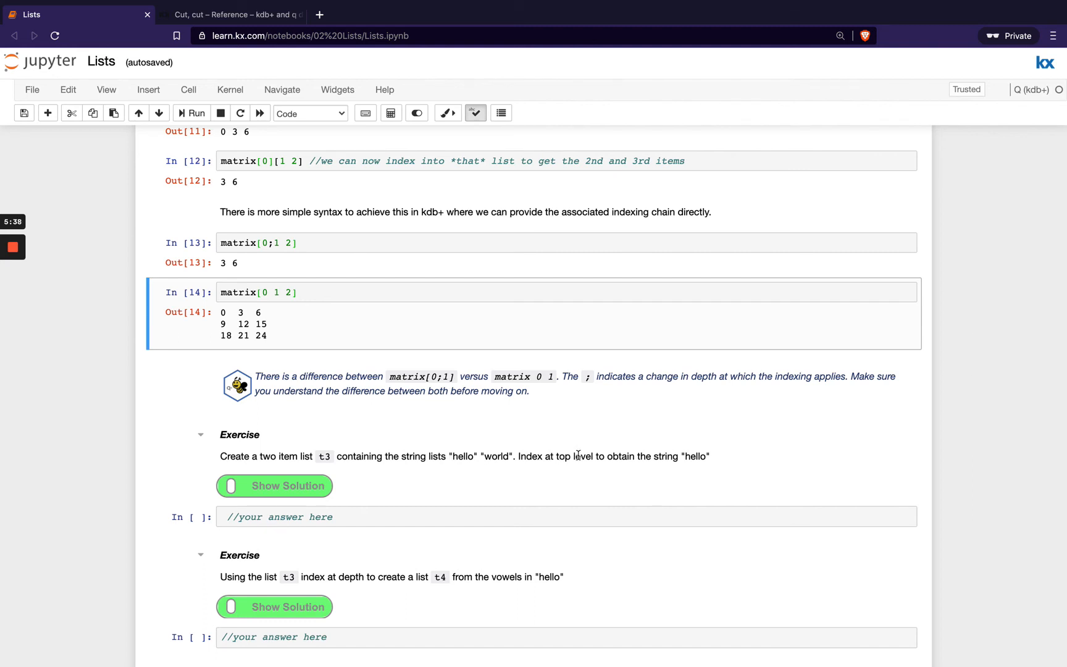
pyautogui.moveTo(325, 270)
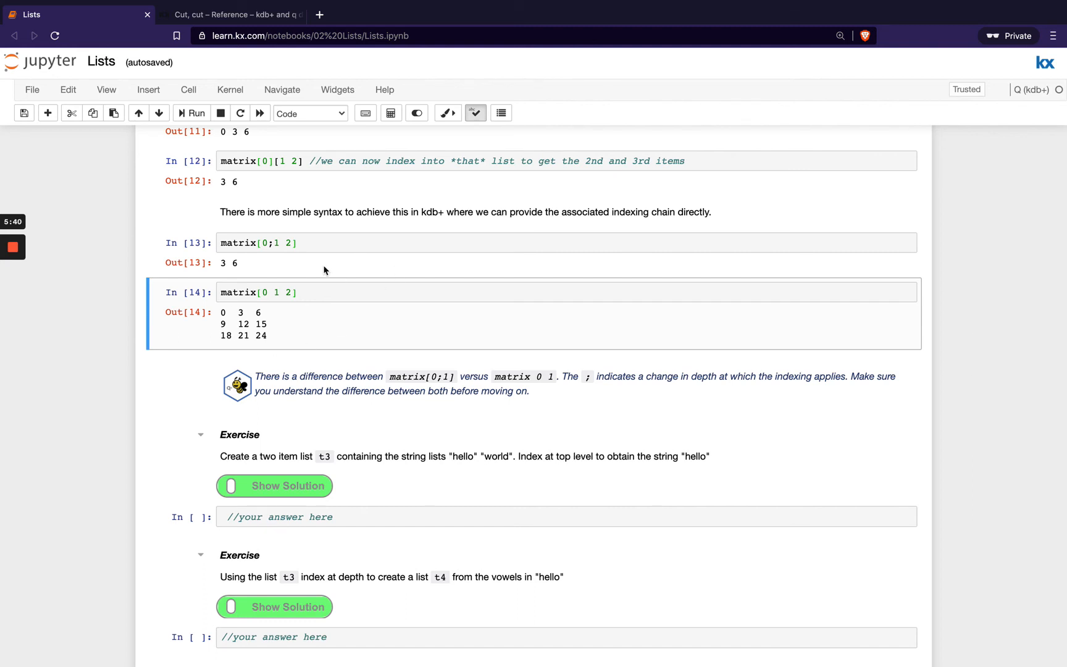
pyautogui.moveTo(355, 579)
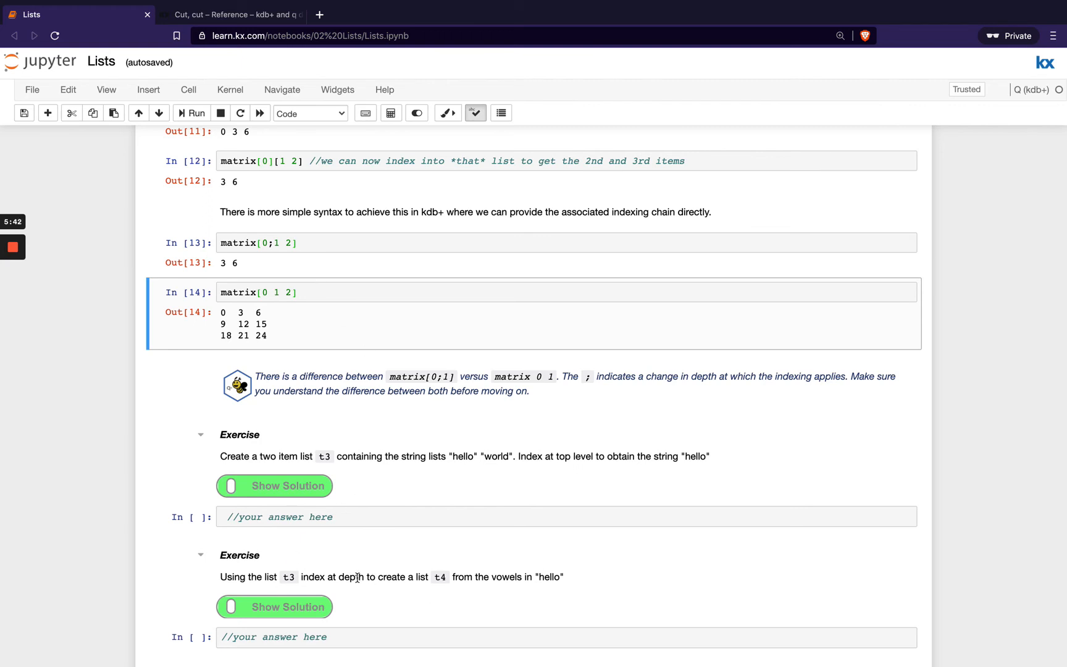
pyautogui.moveTo(303, 191)
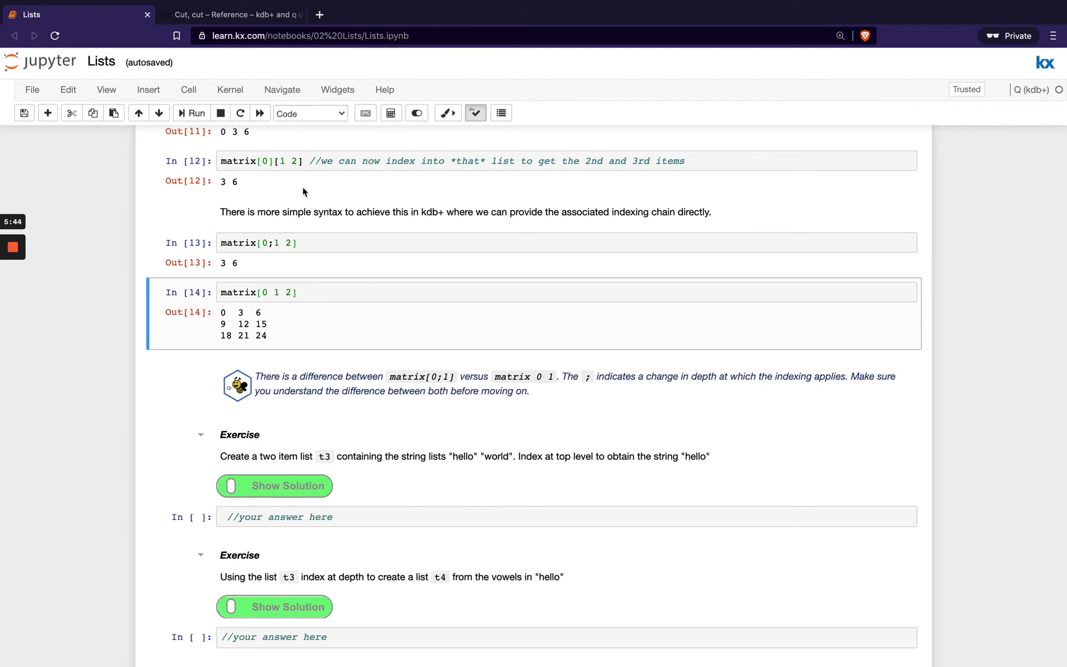
pyautogui.moveTo(412, 472)
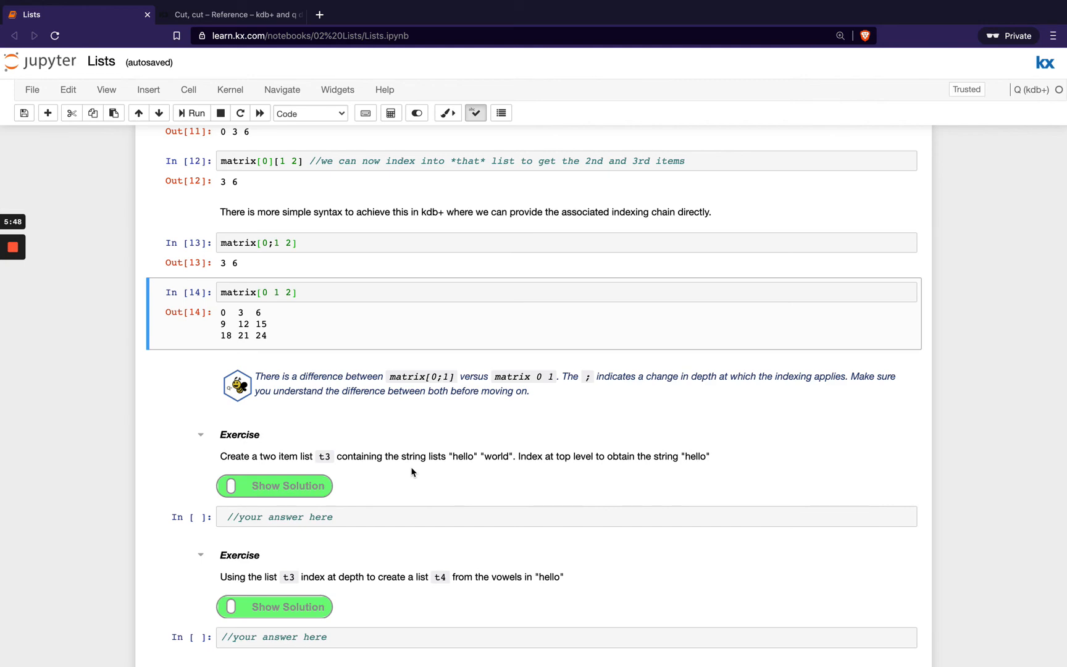
# Run the matrix / matrix[0 1 2;0] cell under 4.3 Index Elision, returning 0 9 18
pyautogui.scroll(-3)
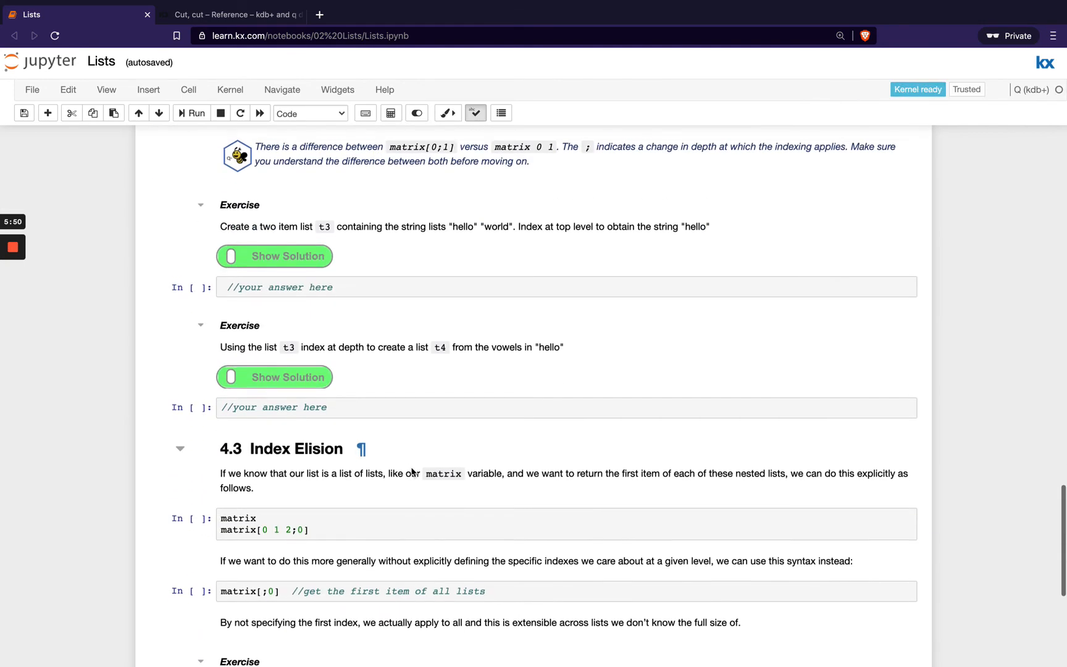
pyautogui.scroll(-3)
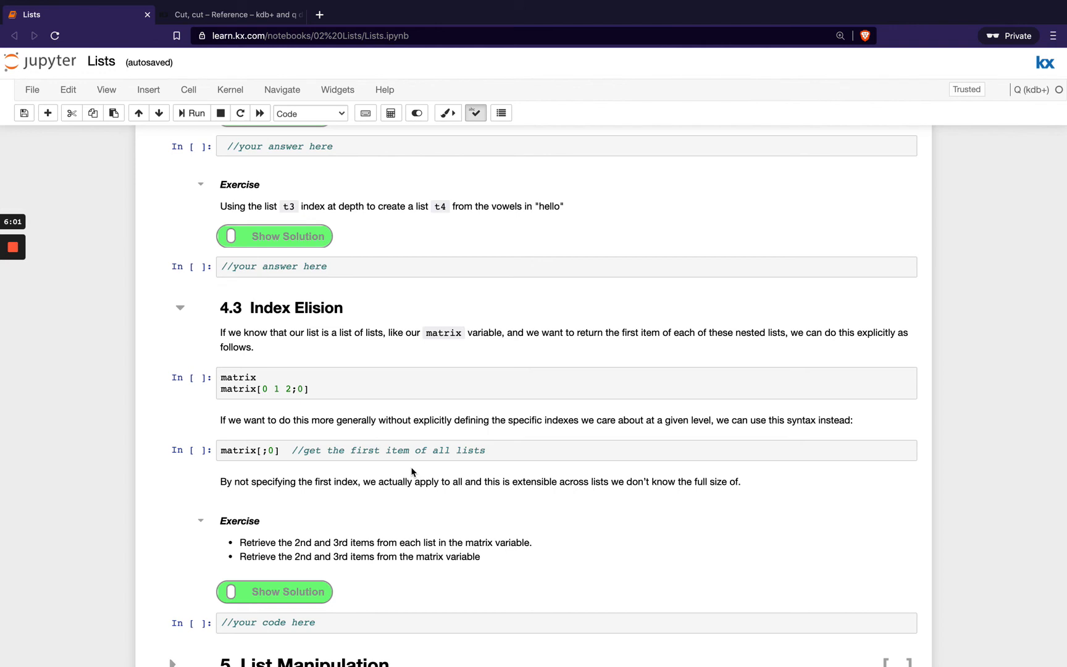
pyautogui.moveTo(332, 393)
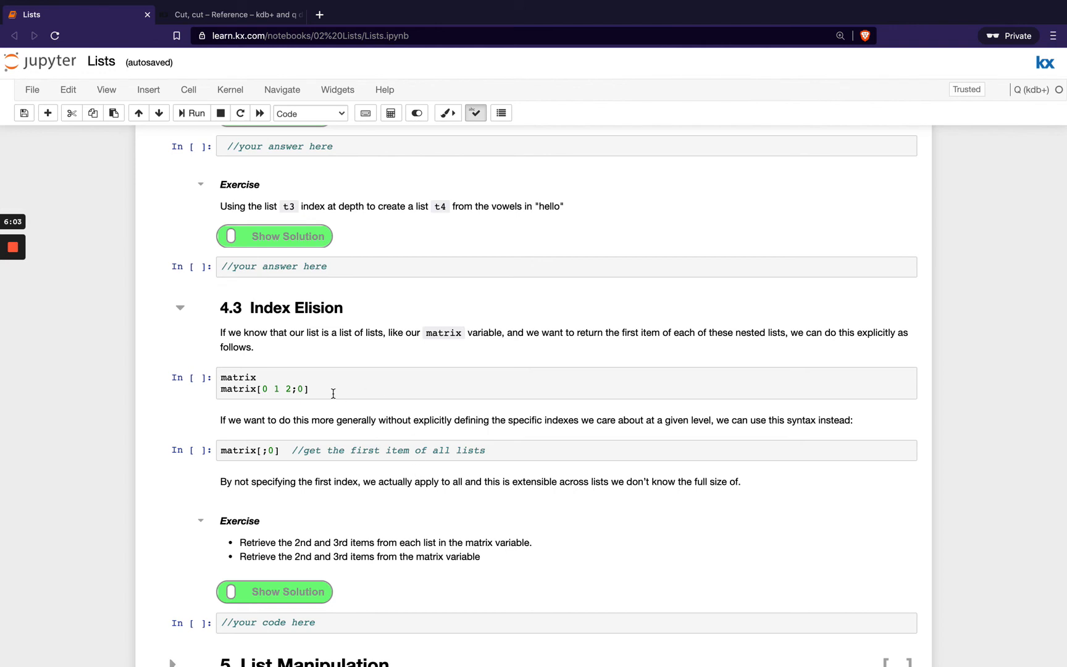
pyautogui.click(333, 393)
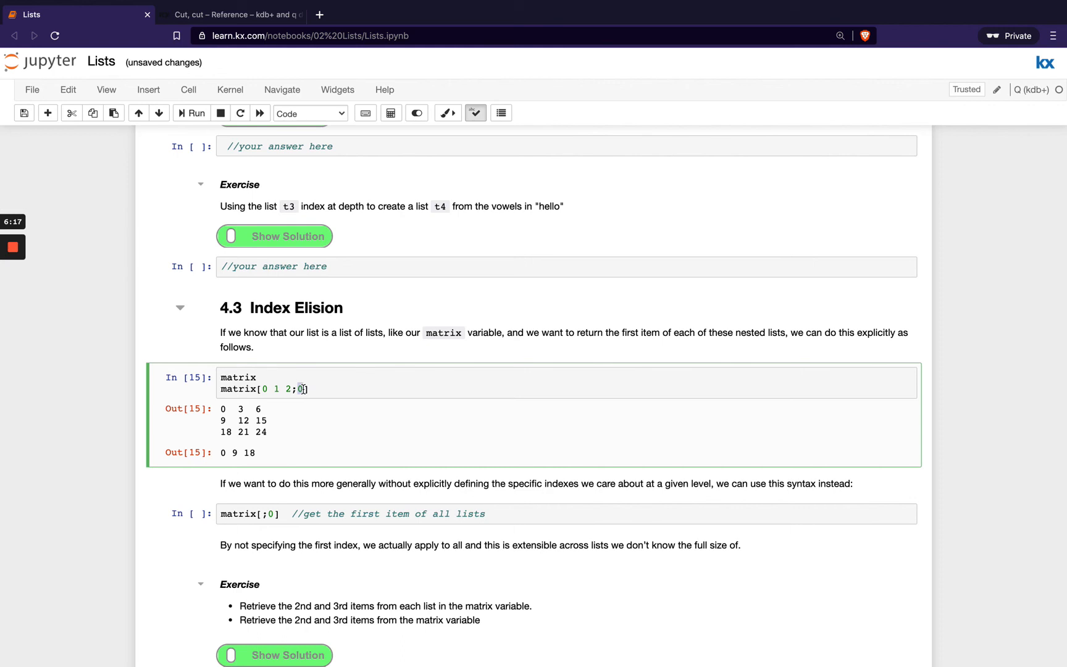
pyautogui.scroll(-3)
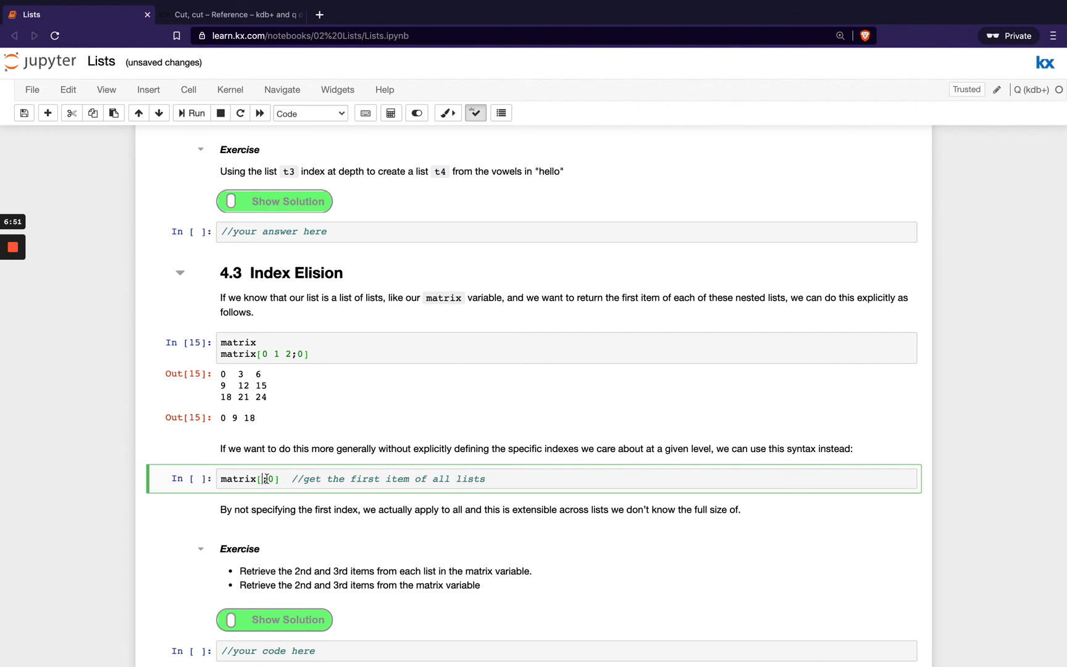
# Rerun matrix[;0] with index 2, then 3 (nulls 0N 0N 0N), then 0 returning 0 9 18
pyautogui.write(';')
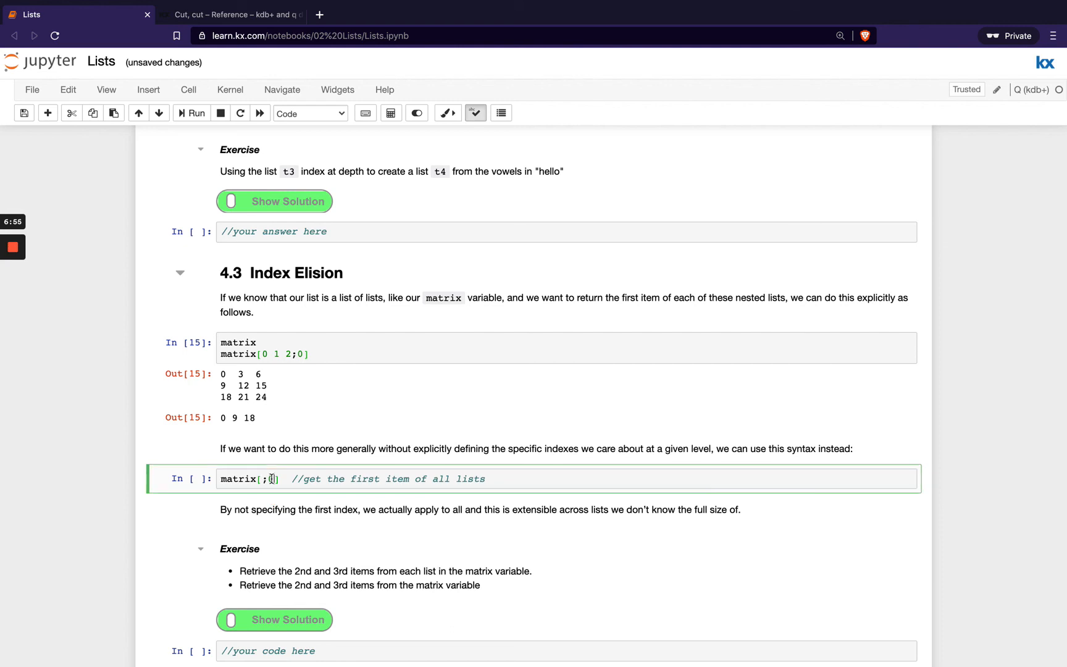
pyautogui.click(192, 113)
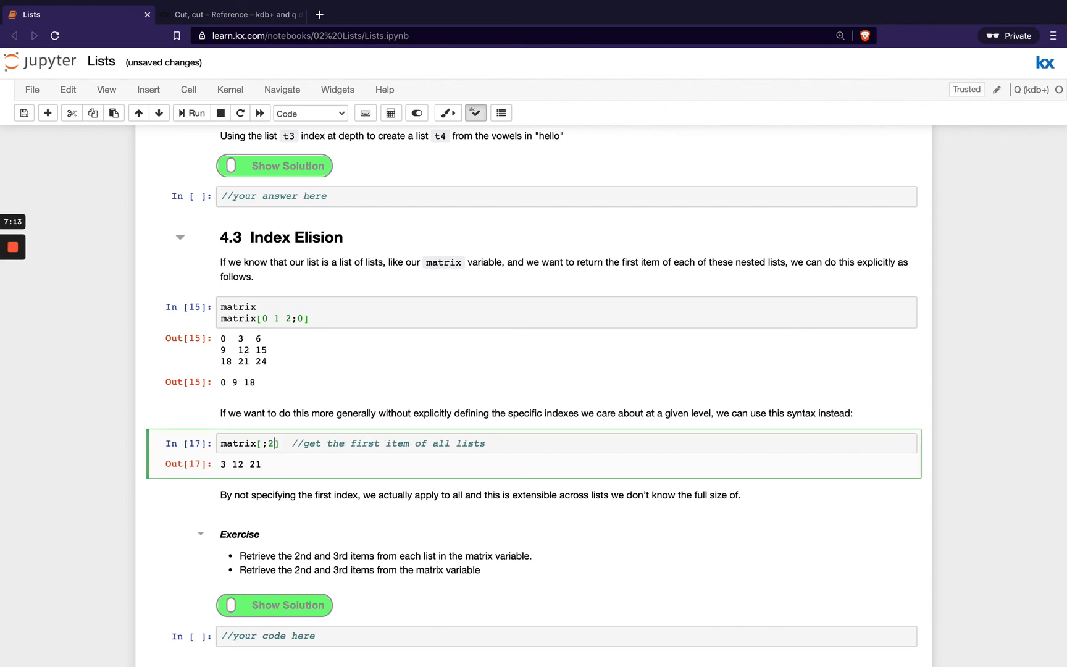
pyautogui.click(191, 112)
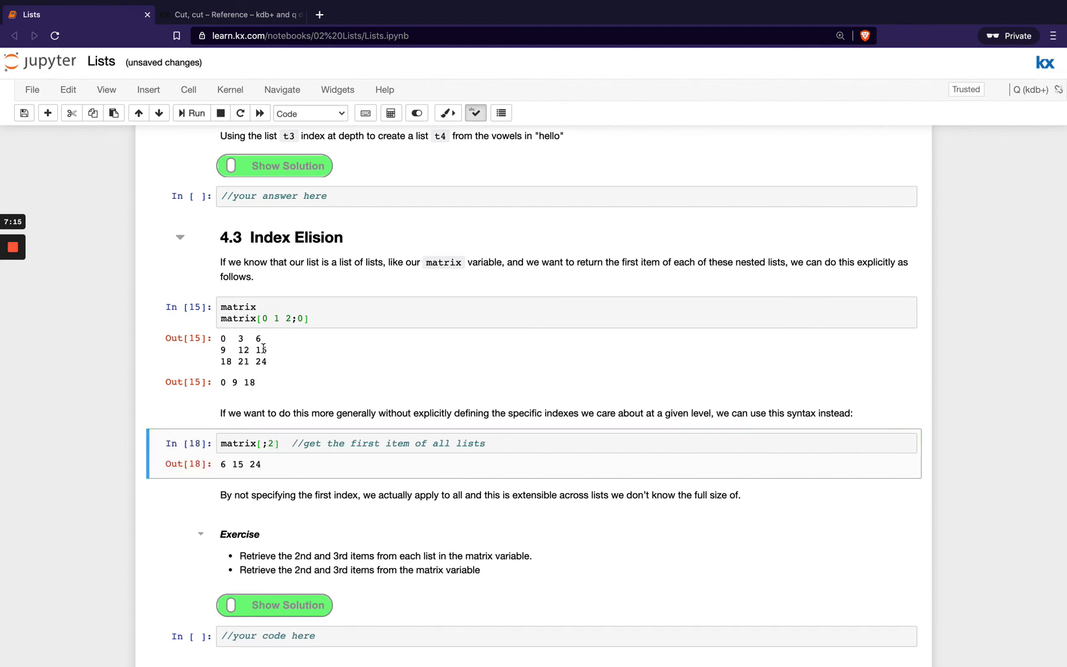
pyautogui.click(271, 444)
pyautogui.write('3')
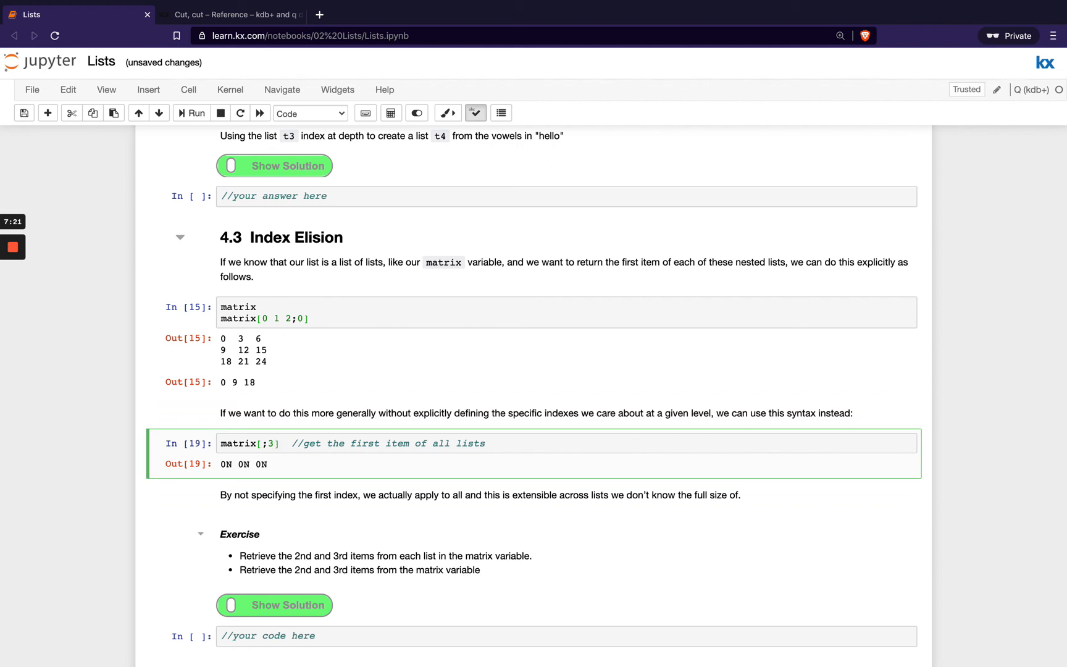
pyautogui.click(192, 112)
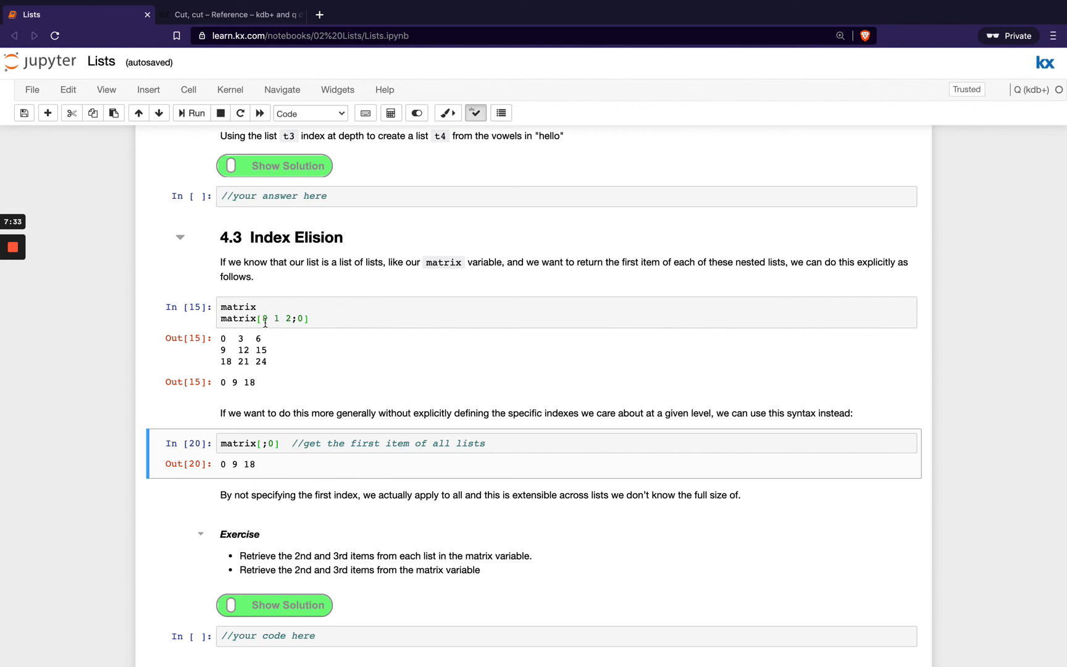
pyautogui.moveTo(268, 411)
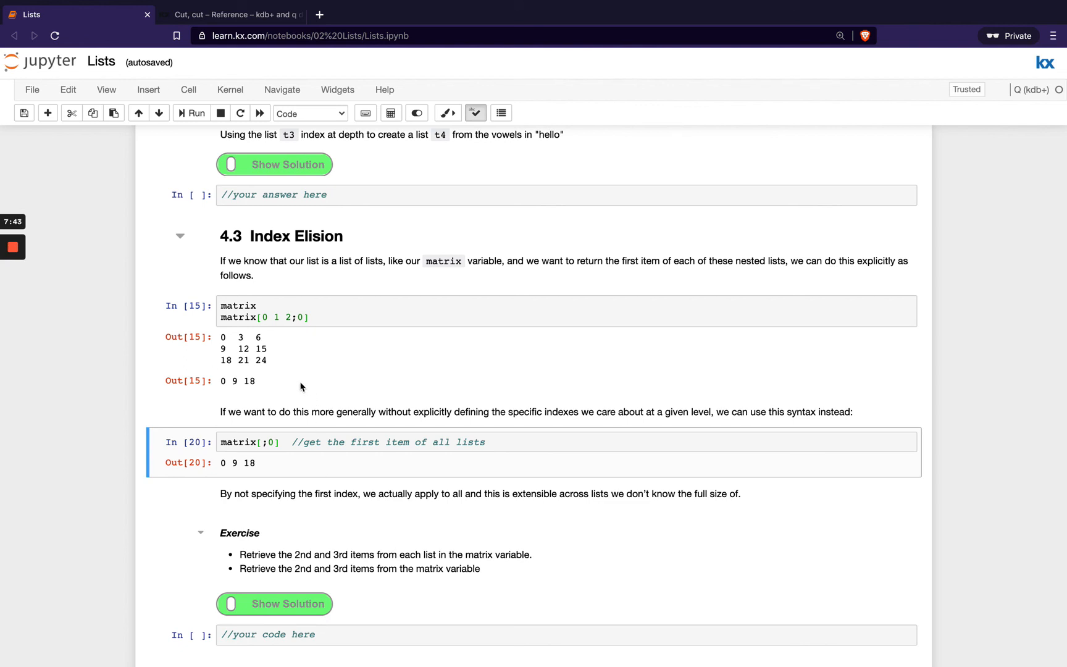
pyautogui.moveTo(343, 555)
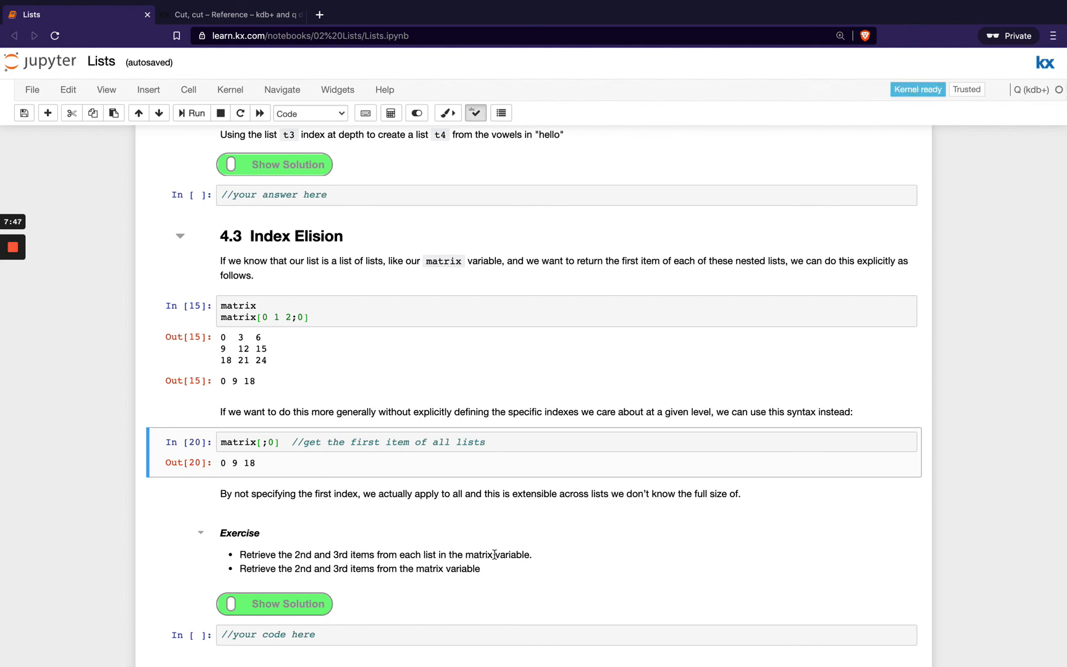
pyautogui.moveTo(250, 580)
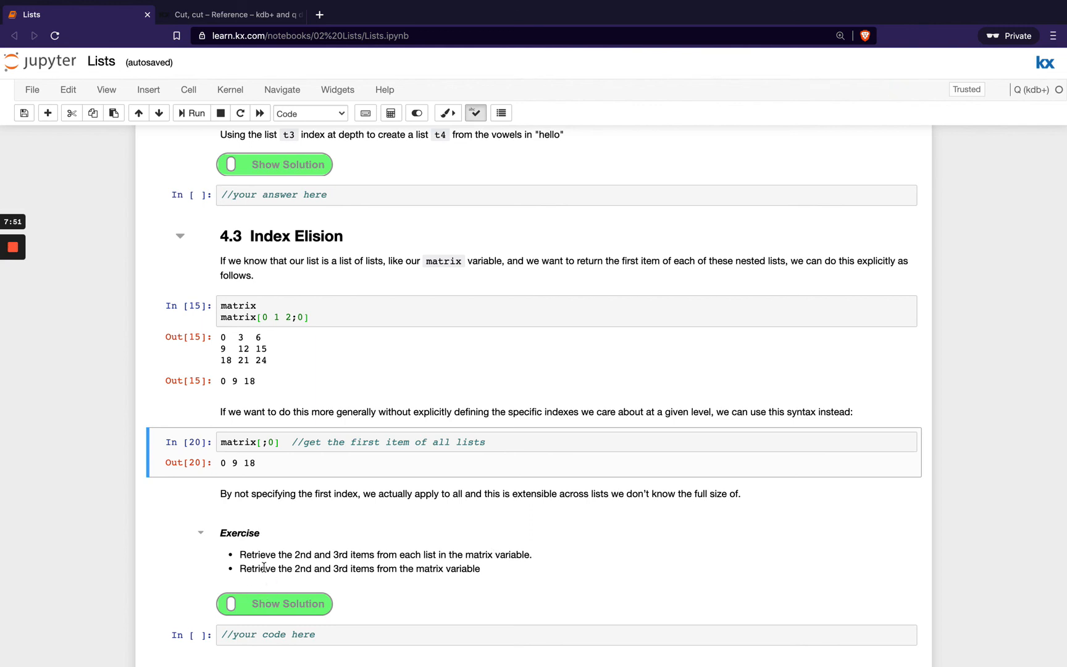
pyautogui.moveTo(436, 579)
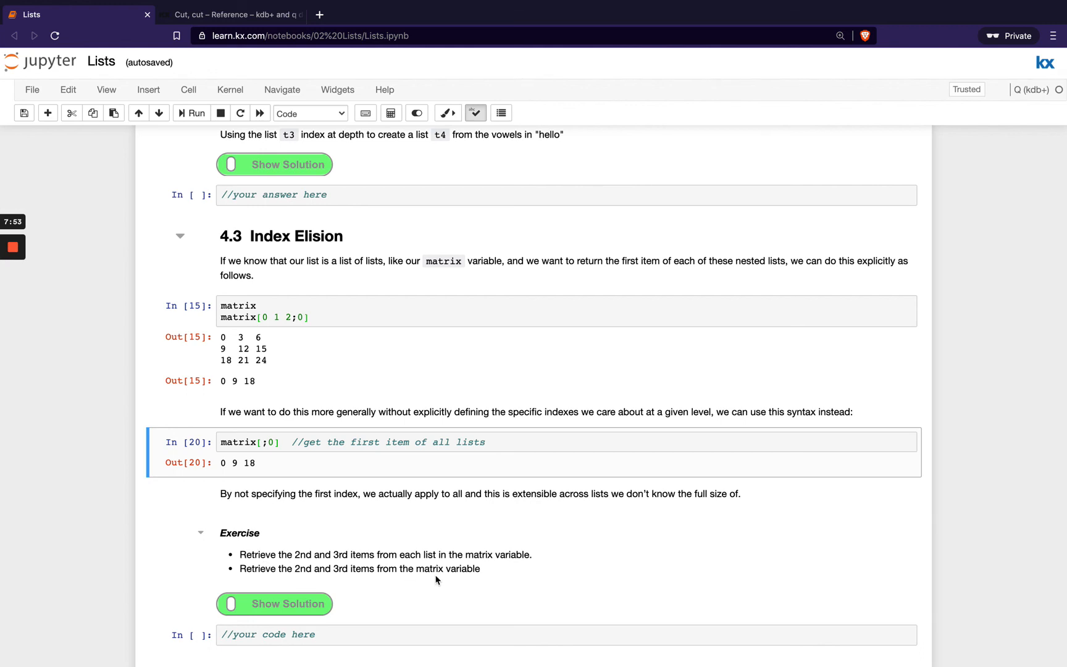
pyautogui.moveTo(462, 580)
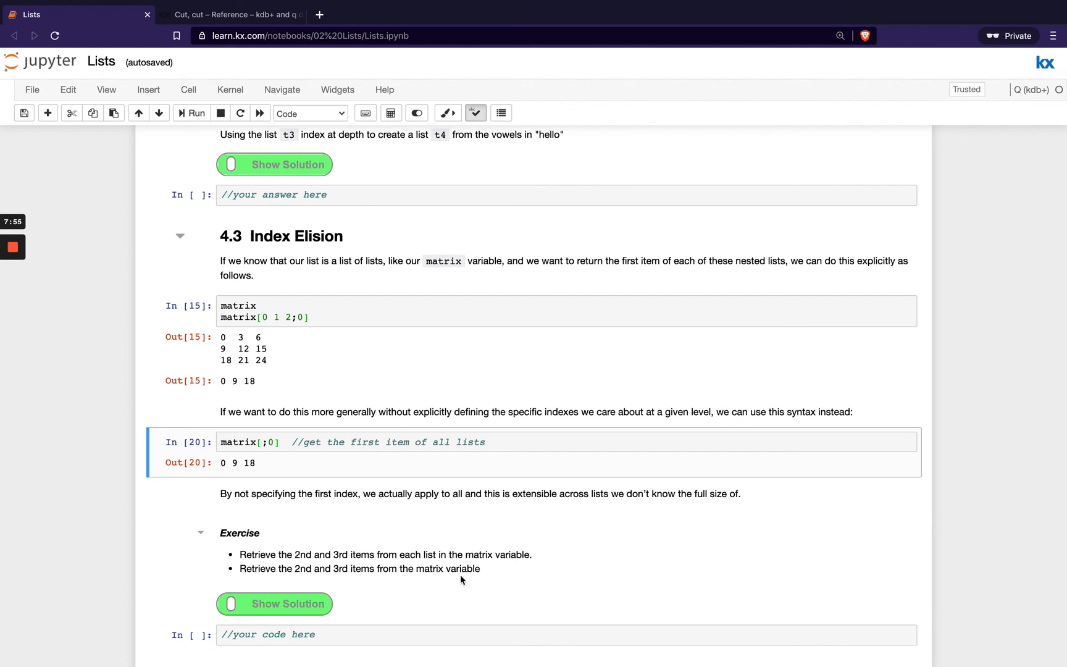